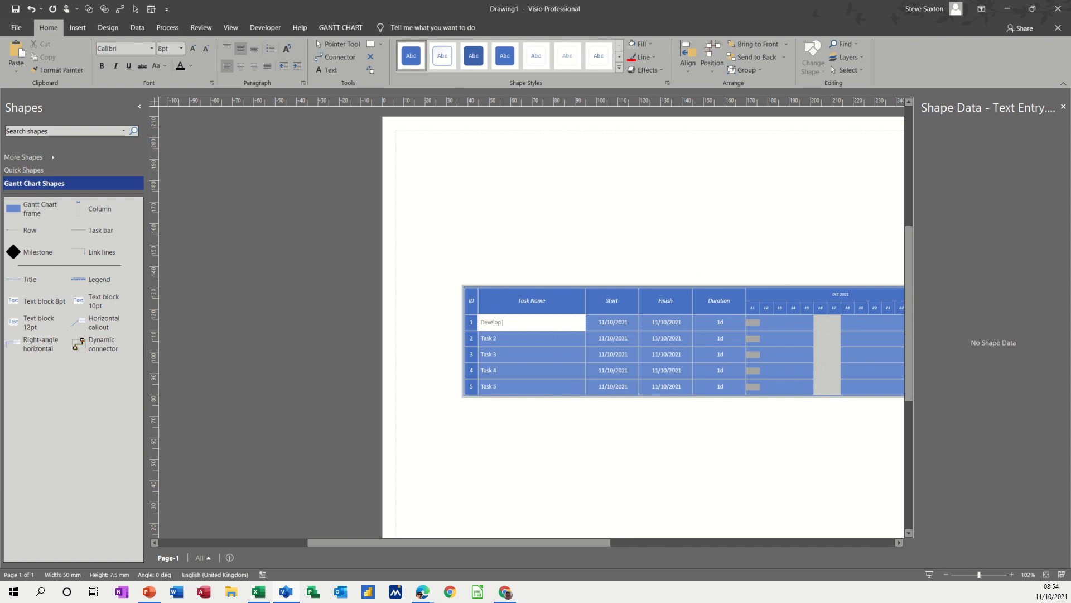
Enter the task names Develop Strategy, Coord Team, Train Teams, Market Product and Sell Product
{"action": "type", "text": "Strategy"}
{"action": "left_click", "coordinate": [531, 338]}
{"action": "type", "text": "Coord"}
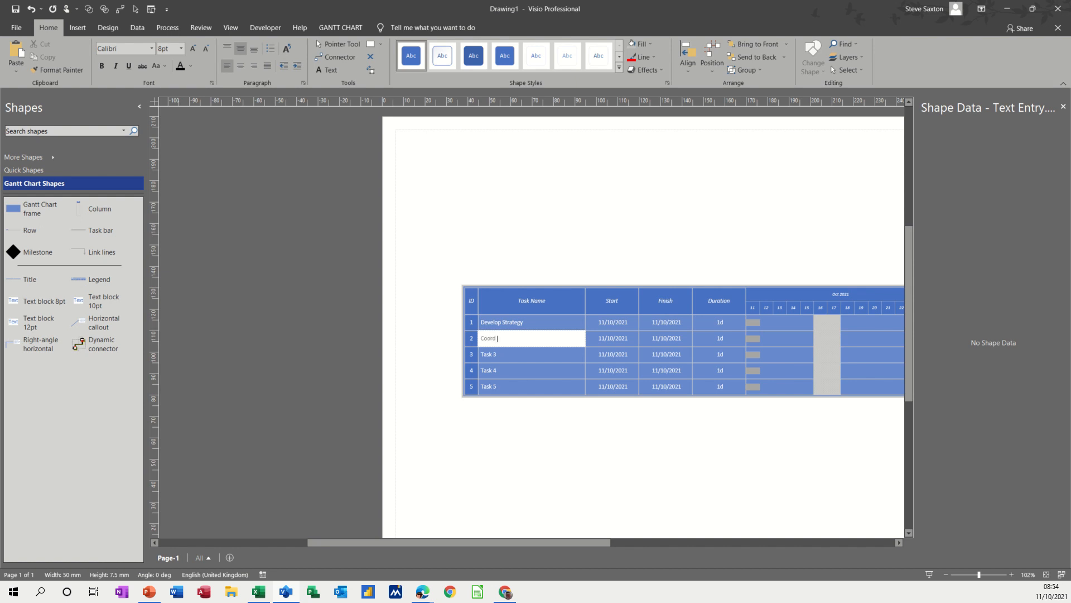
{"action": "type", "text": "Team"}
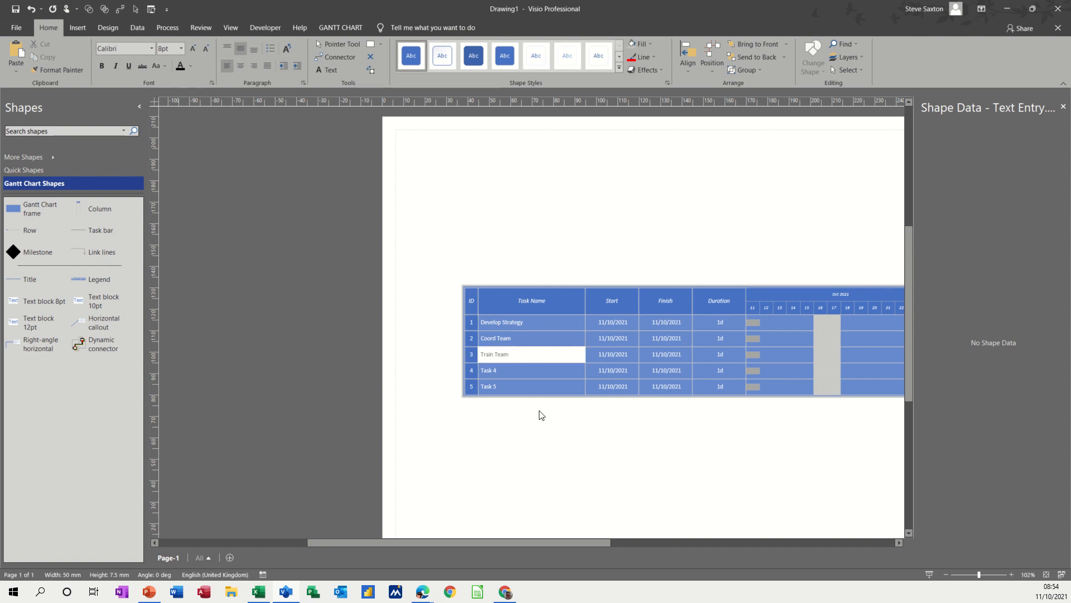
{"action": "mouse_move", "coordinate": [496, 374]}
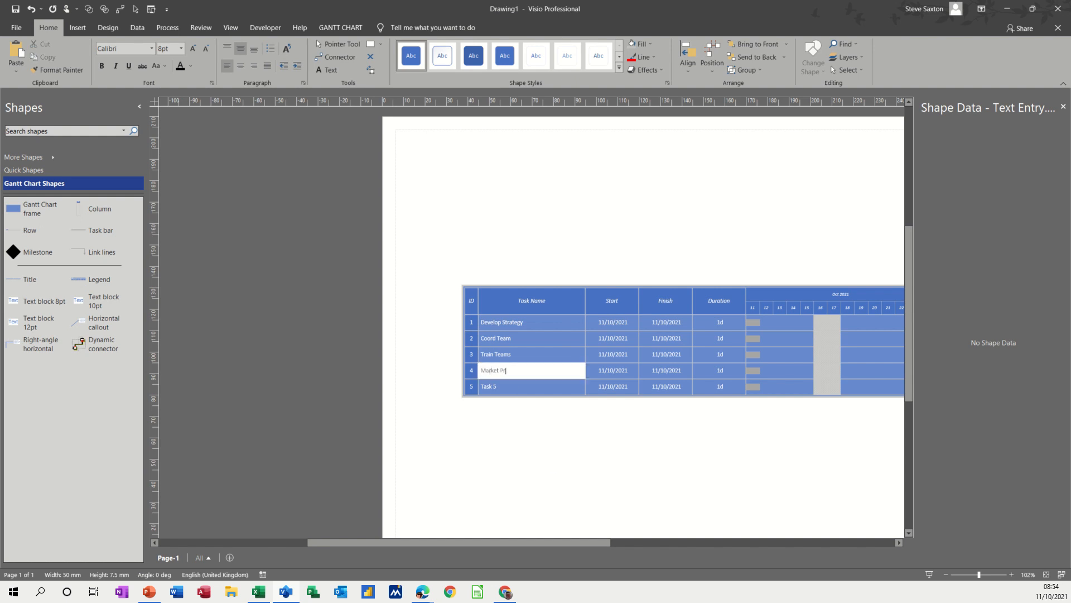
{"action": "type", "text": "oduct"}
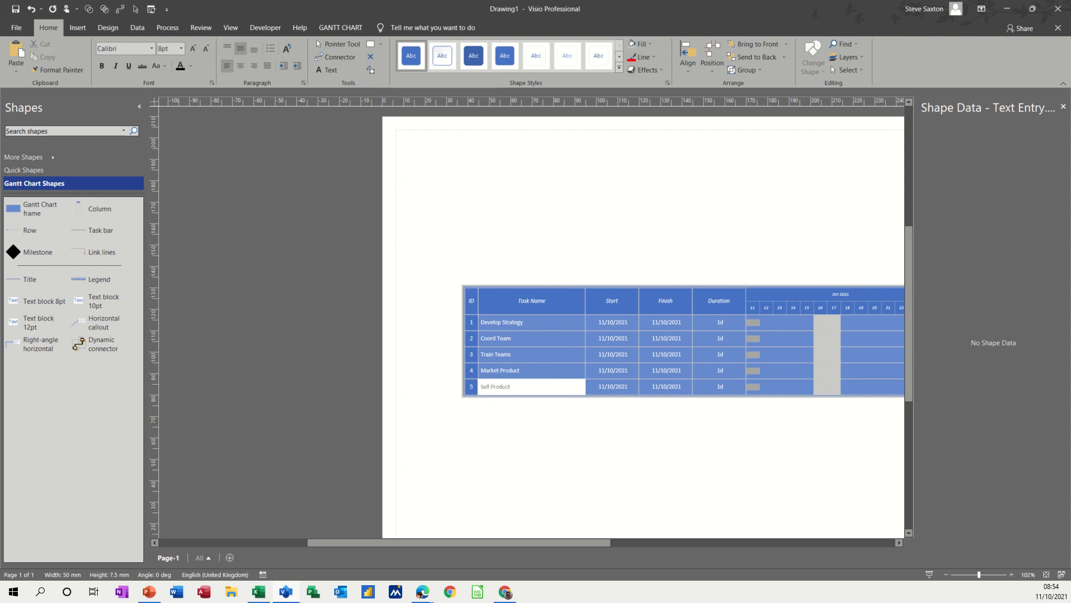
{"action": "left_click", "coordinate": [421, 472]}
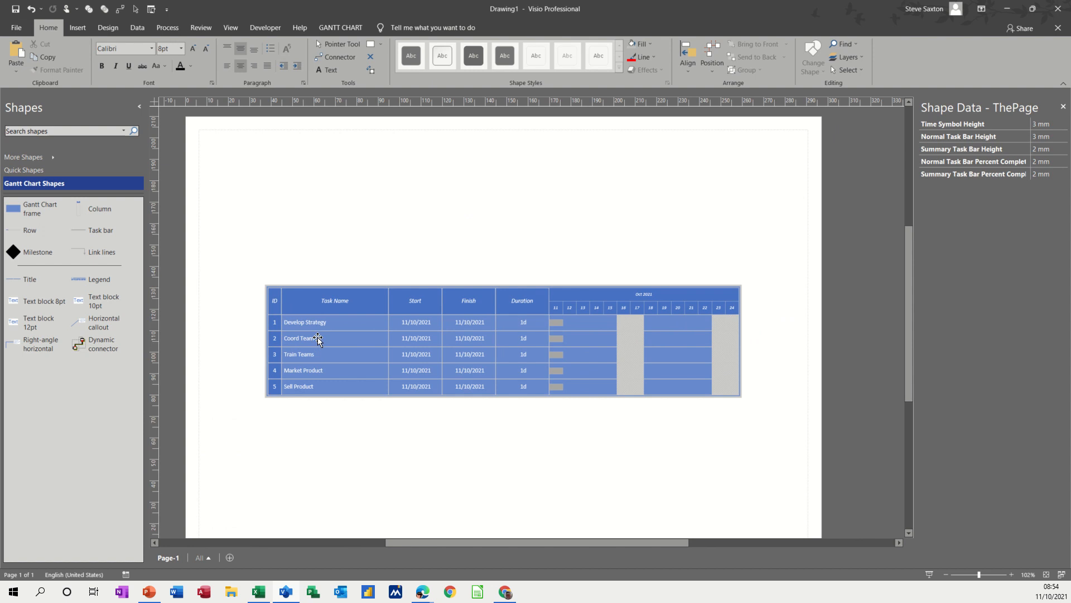
{"action": "mouse_move", "coordinate": [414, 371]}
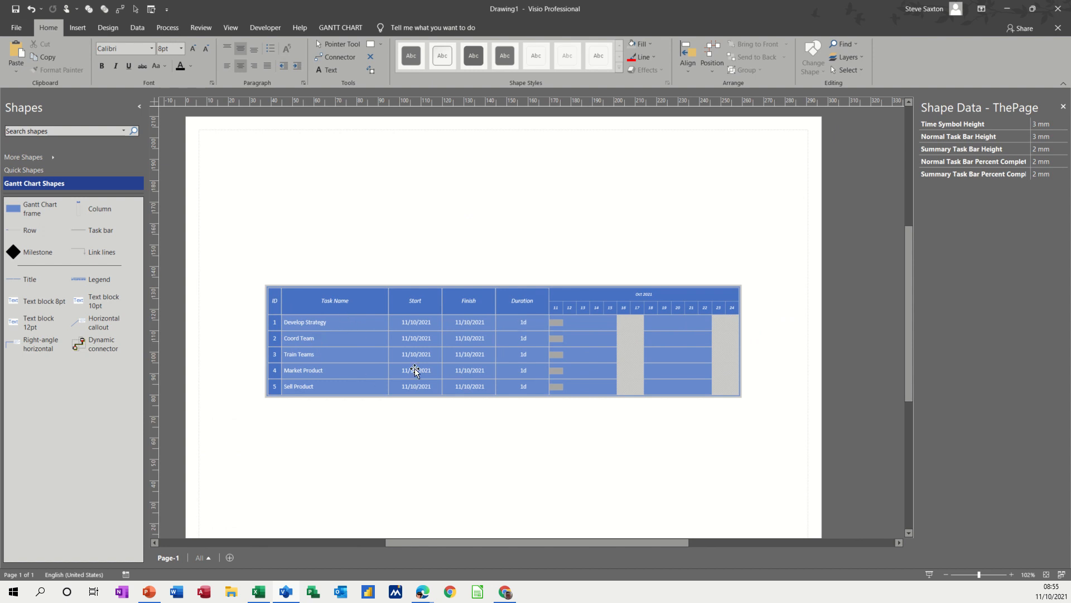
Select all five task rows and link them, stepping start dates 11/10 to 15/10/2021
{"action": "left_click", "coordinate": [320, 337]}
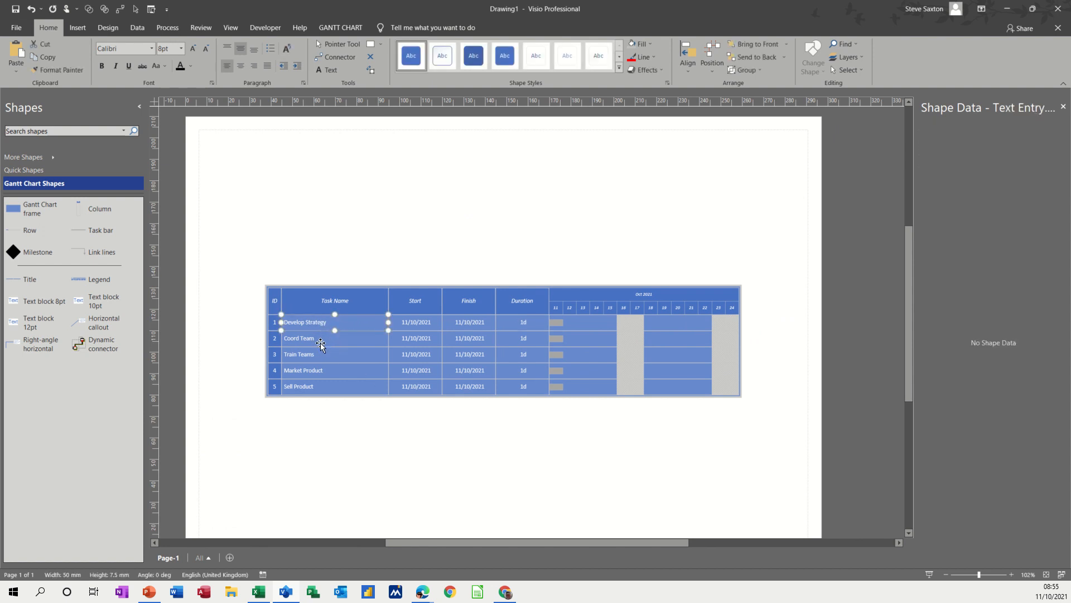
{"action": "left_click", "coordinate": [305, 321]}
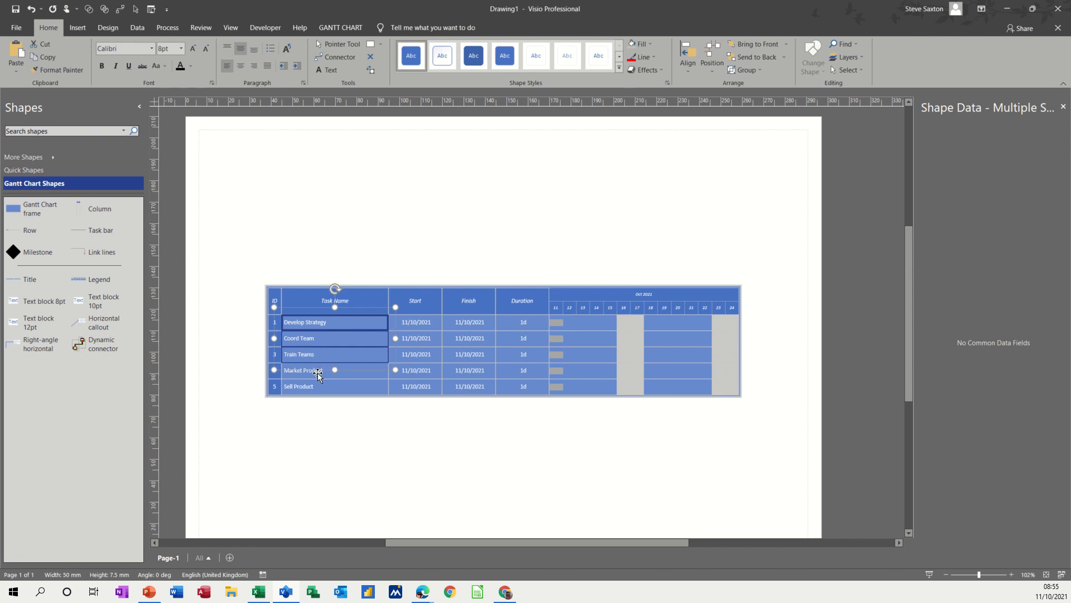
{"action": "left_click", "coordinate": [299, 354]}
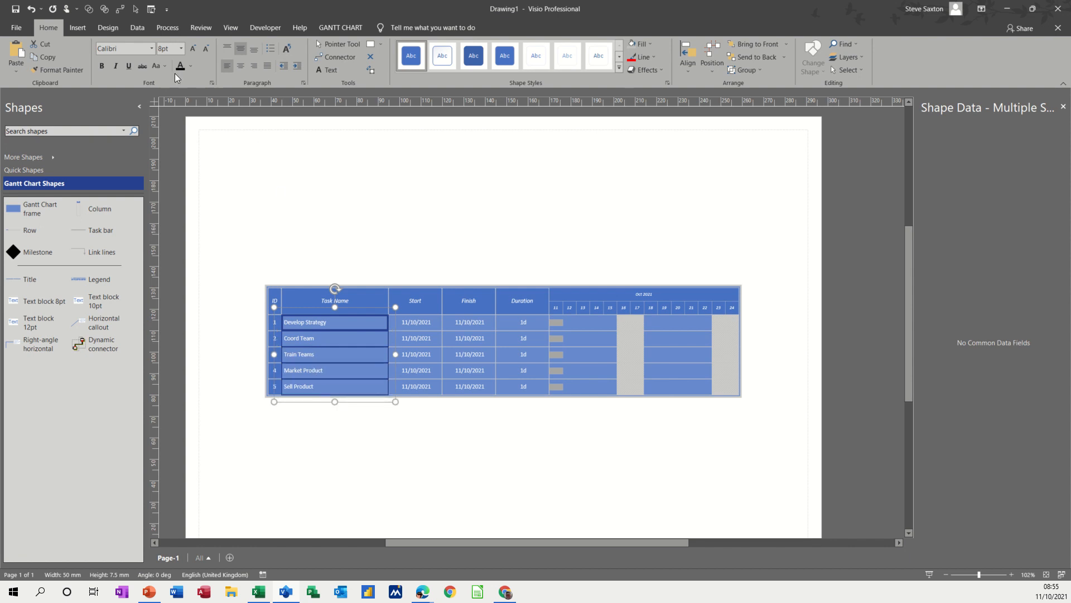
{"action": "left_click", "coordinate": [340, 27]}
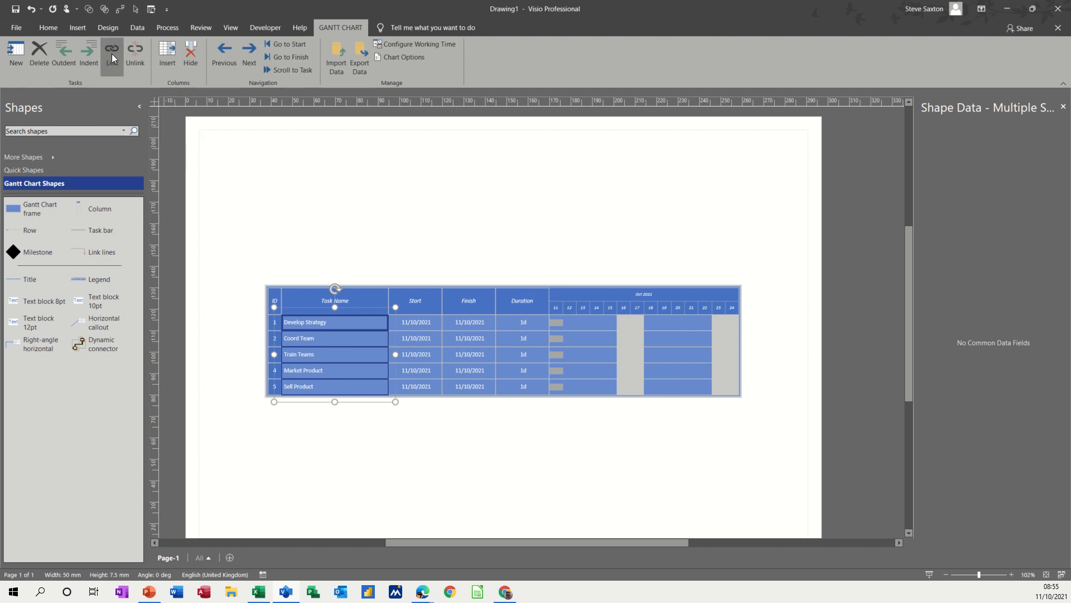
{"action": "left_click", "coordinate": [111, 53]}
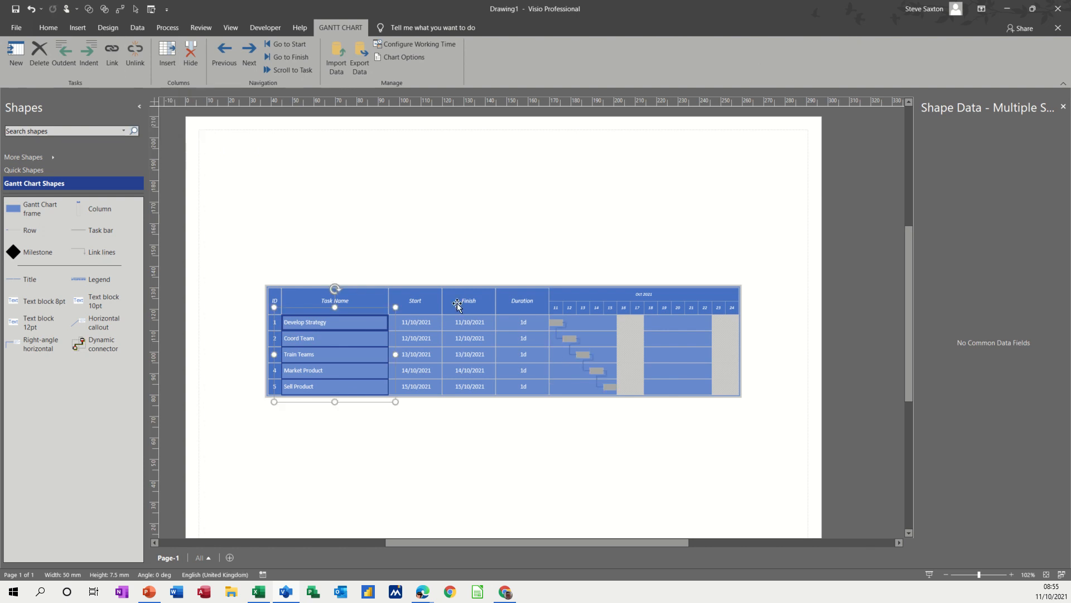
{"action": "mouse_move", "coordinate": [584, 361]}
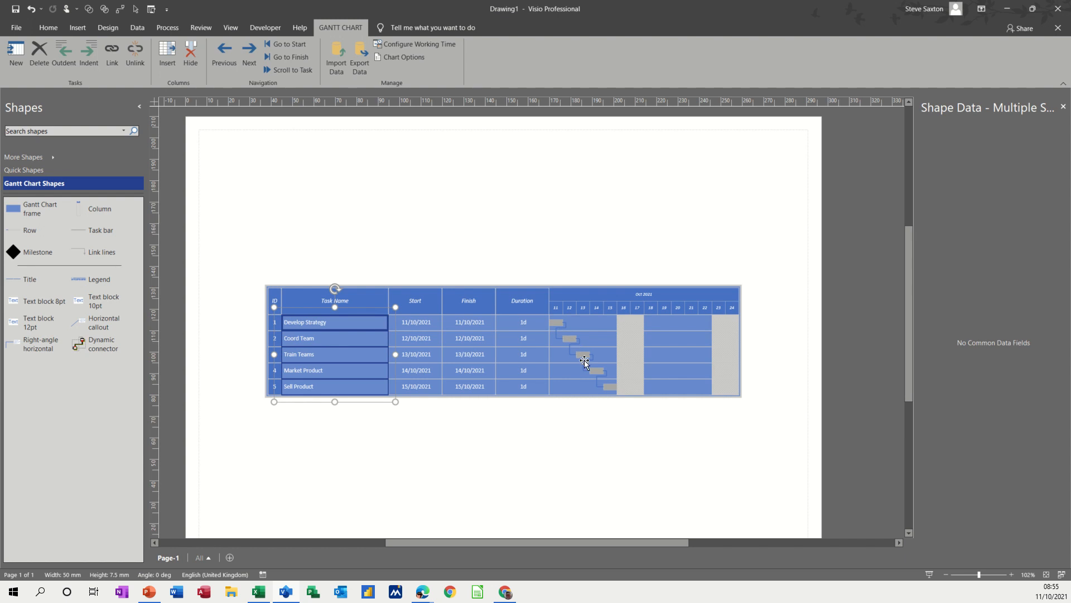
{"action": "mouse_move", "coordinate": [570, 345]}
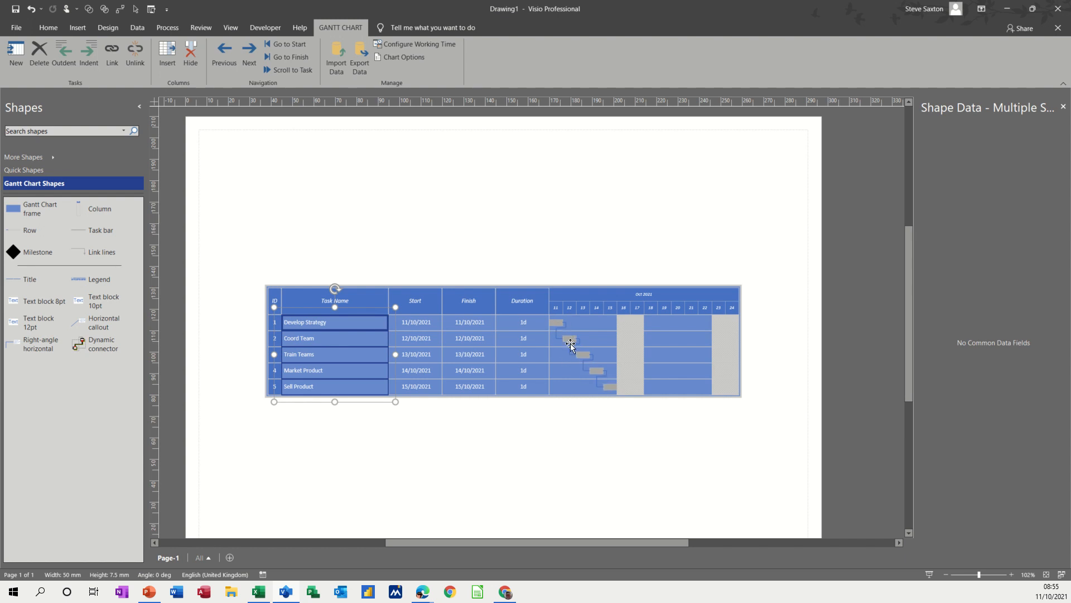
{"action": "mouse_move", "coordinate": [514, 339]}
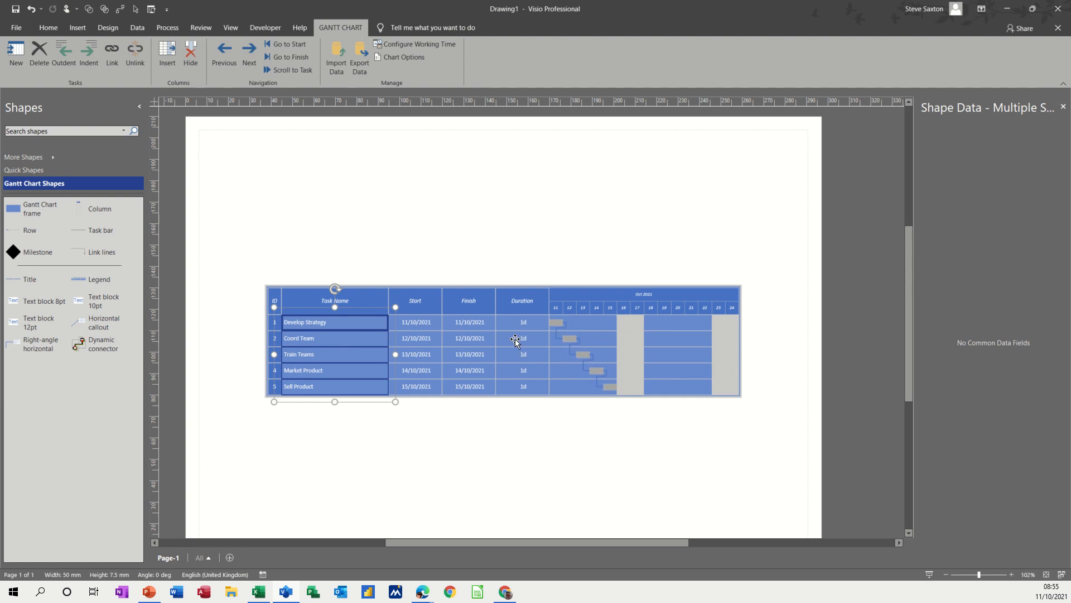
Give Coord Team a 3-day duration and bring up the working-time chart options
{"action": "double_click", "coordinate": [522, 337]}
{"action": "type", "text": "3"}
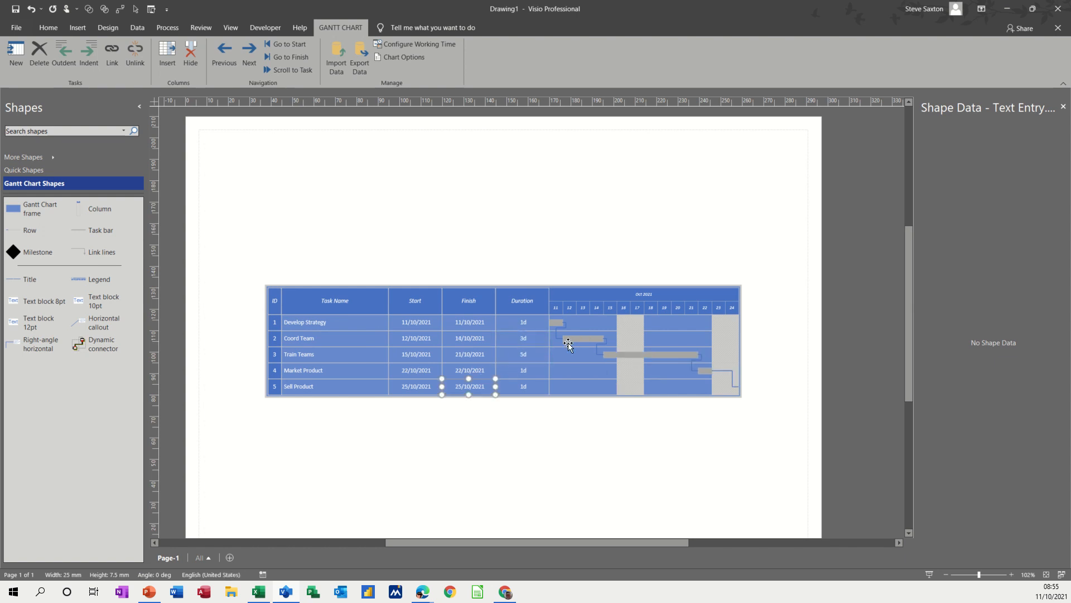
{"action": "mouse_move", "coordinate": [563, 372]}
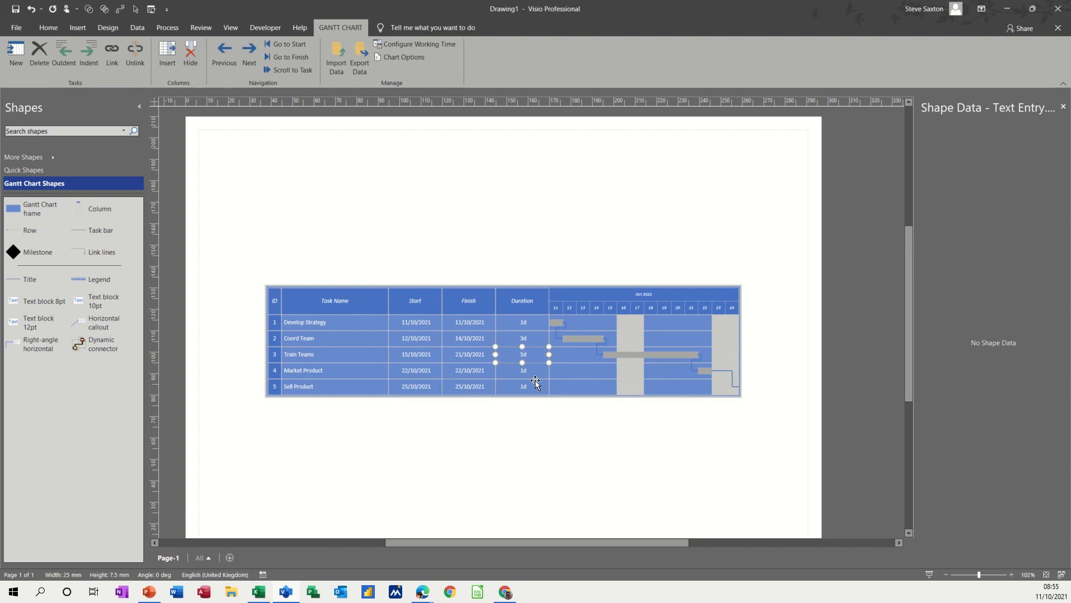
{"action": "mouse_move", "coordinate": [487, 371]}
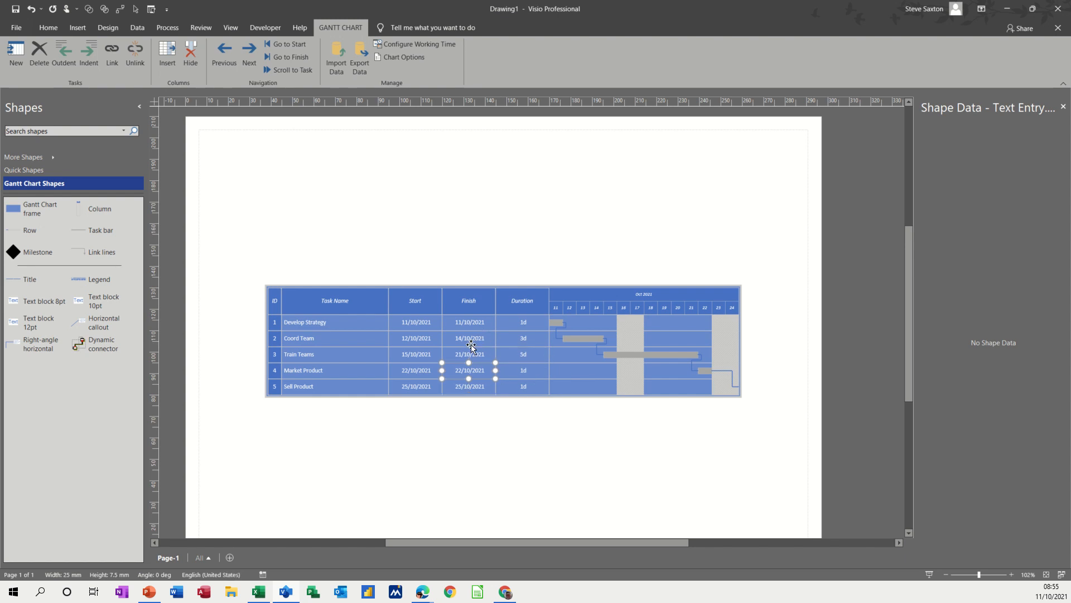
{"action": "mouse_move", "coordinate": [414, 44]}
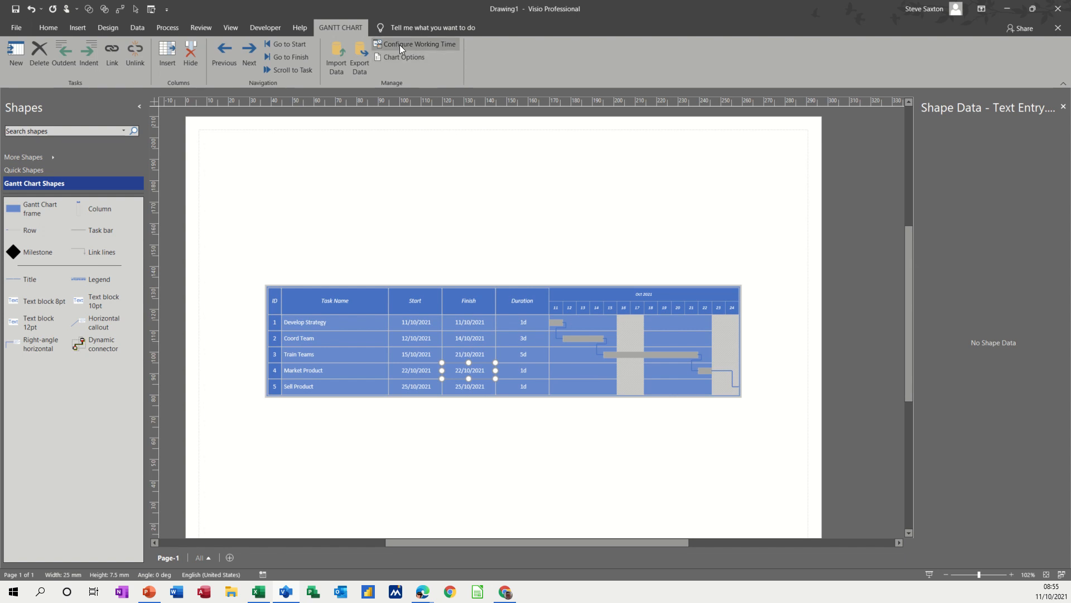
{"action": "left_click", "coordinate": [414, 44]}
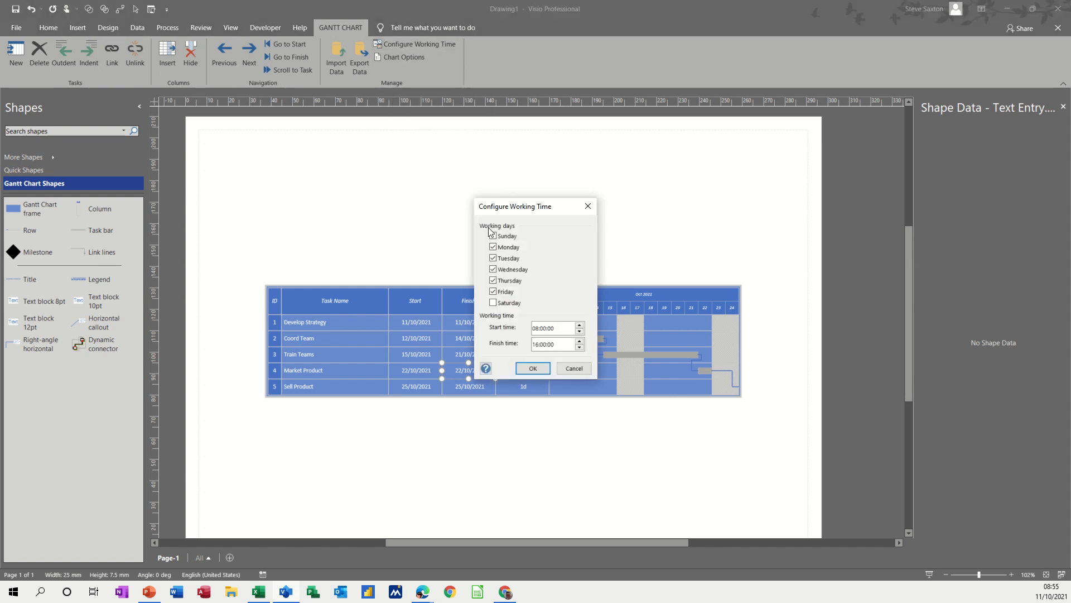
{"action": "left_click", "coordinate": [492, 235]}
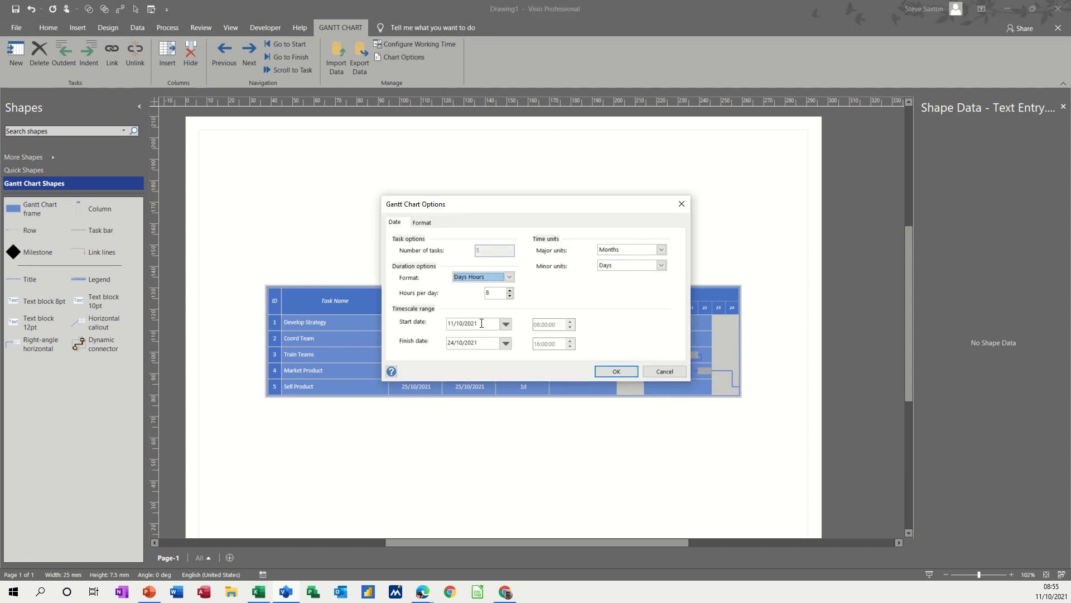
{"action": "mouse_move", "coordinate": [467, 346]}
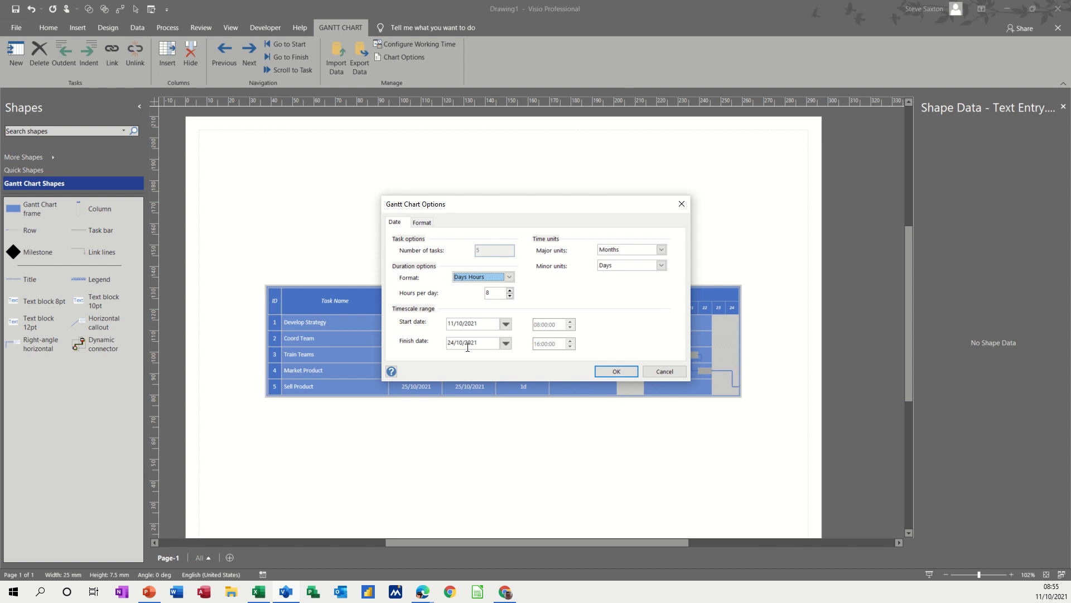
Set the Chart Options timescale finish date to a day in November 2021
{"action": "left_click", "coordinate": [506, 342]}
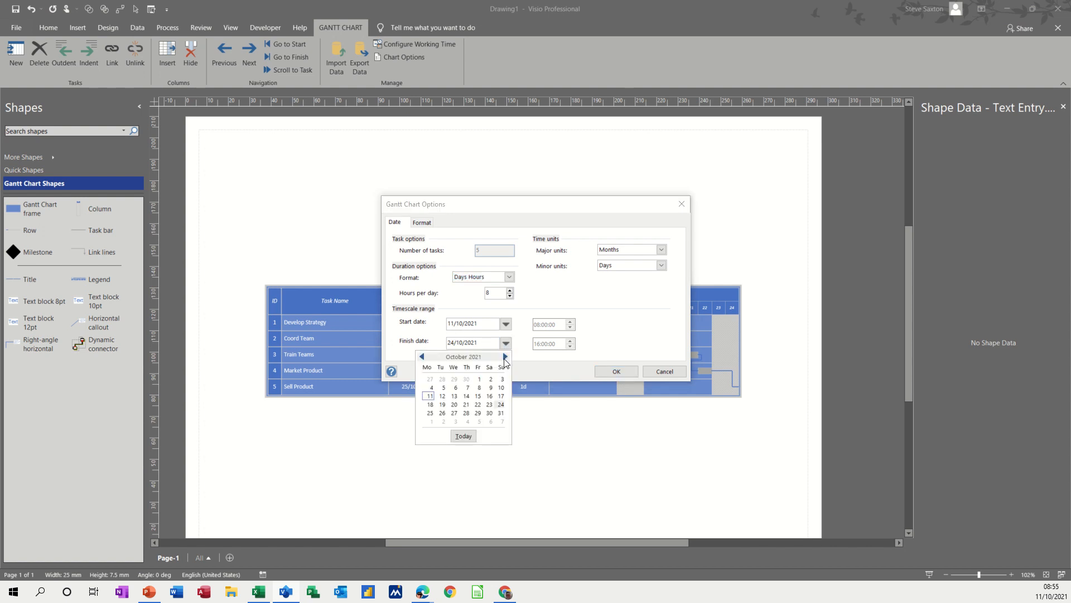
{"action": "left_click", "coordinate": [505, 356]}
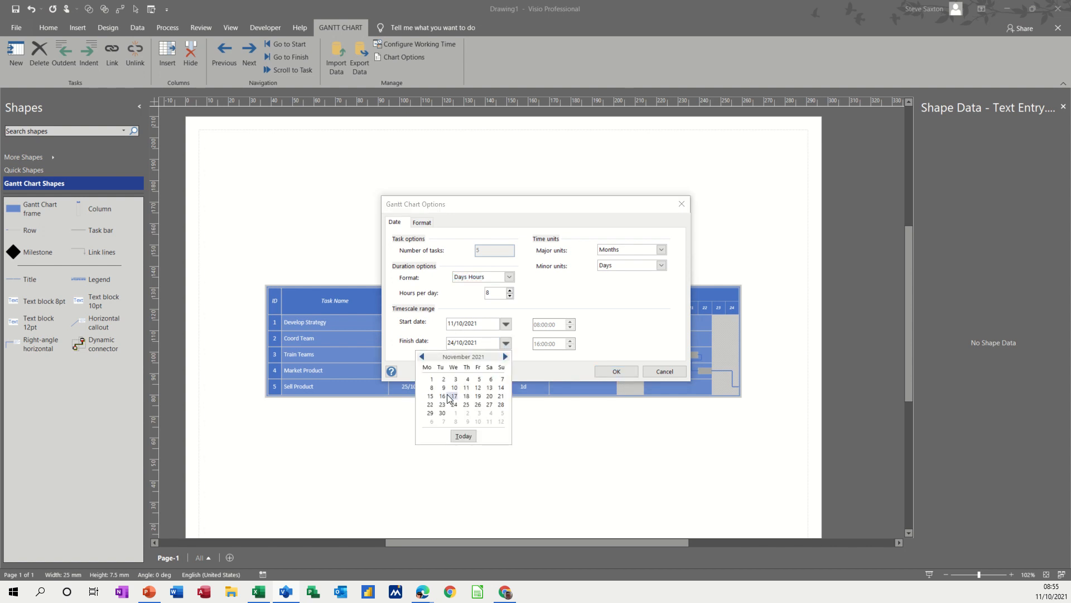
{"action": "left_click", "coordinate": [614, 371]}
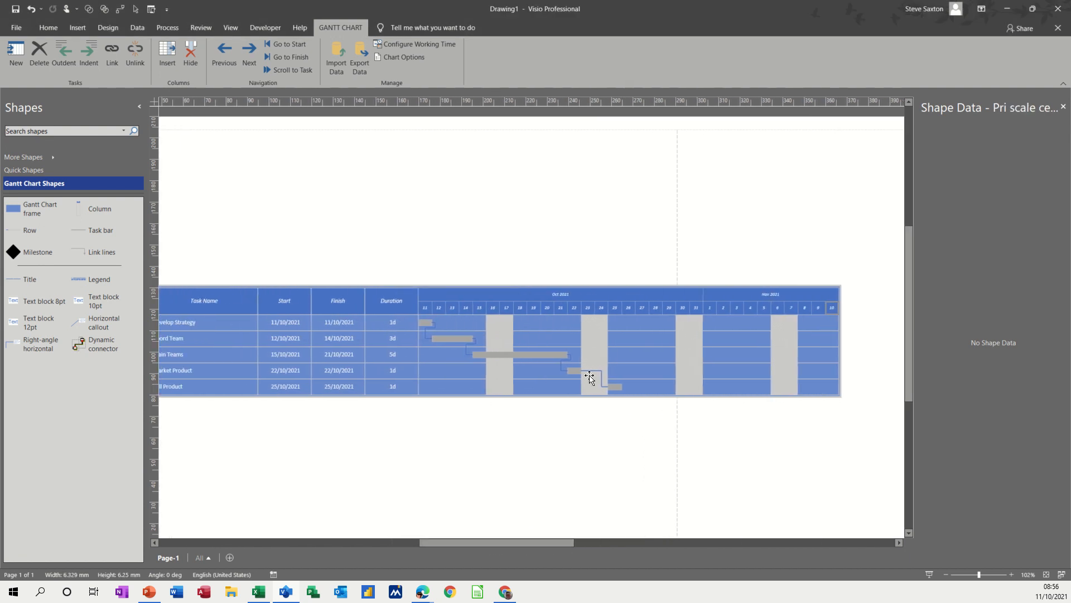
{"action": "left_click", "coordinate": [392, 369]}
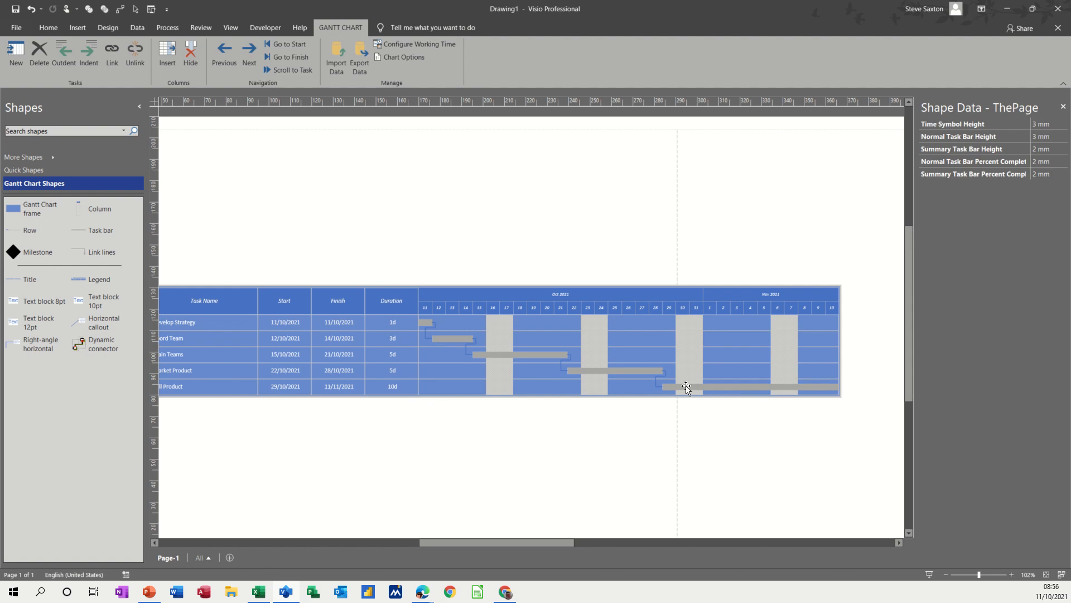
{"action": "mouse_move", "coordinate": [511, 365]}
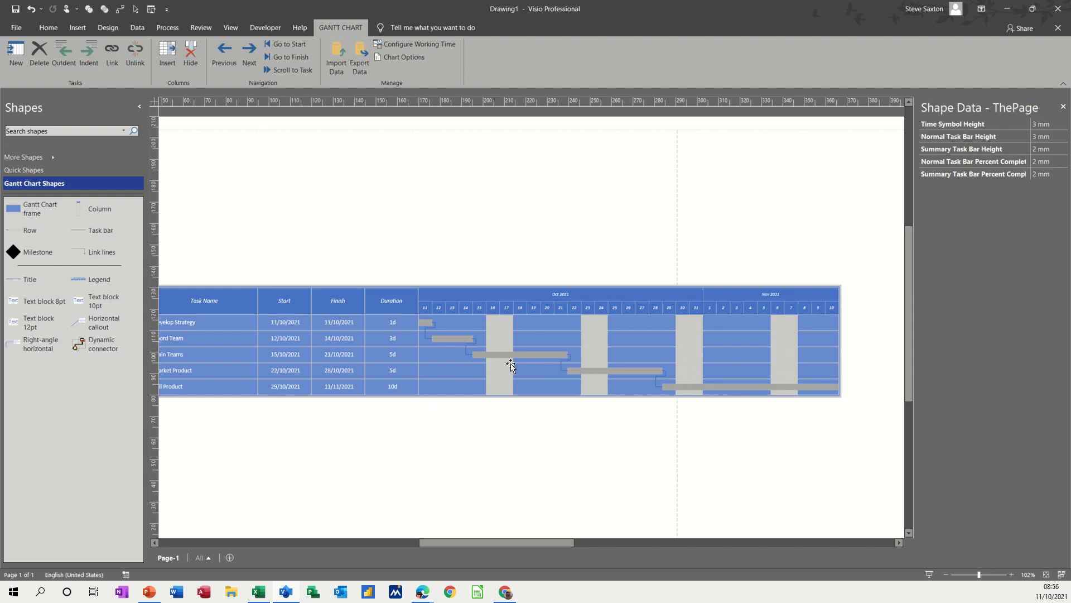
{"action": "mouse_move", "coordinate": [369, 348]}
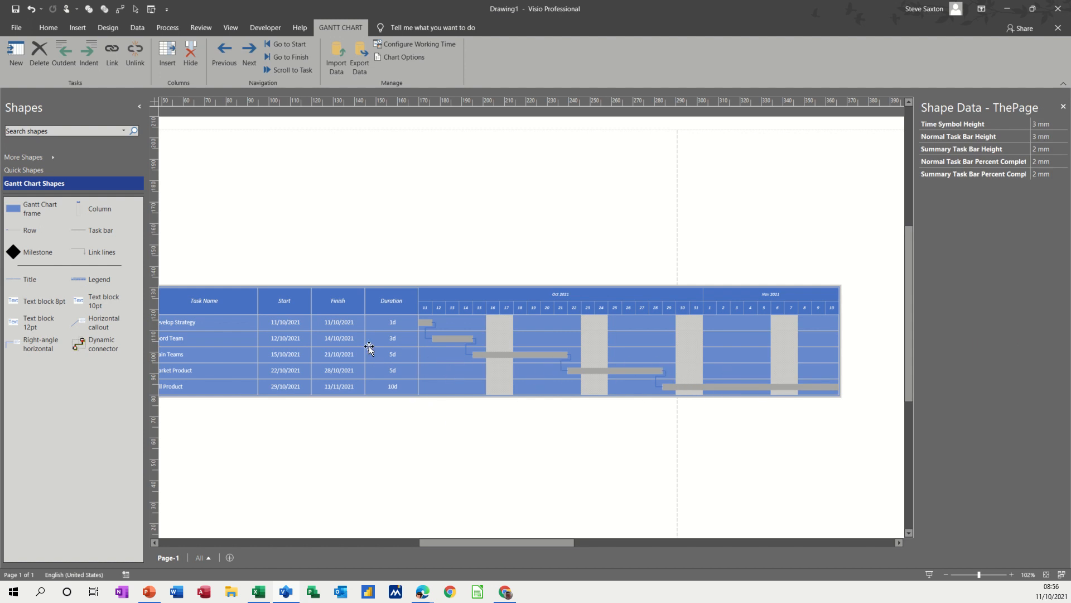
{"action": "mouse_move", "coordinate": [882, 567]}
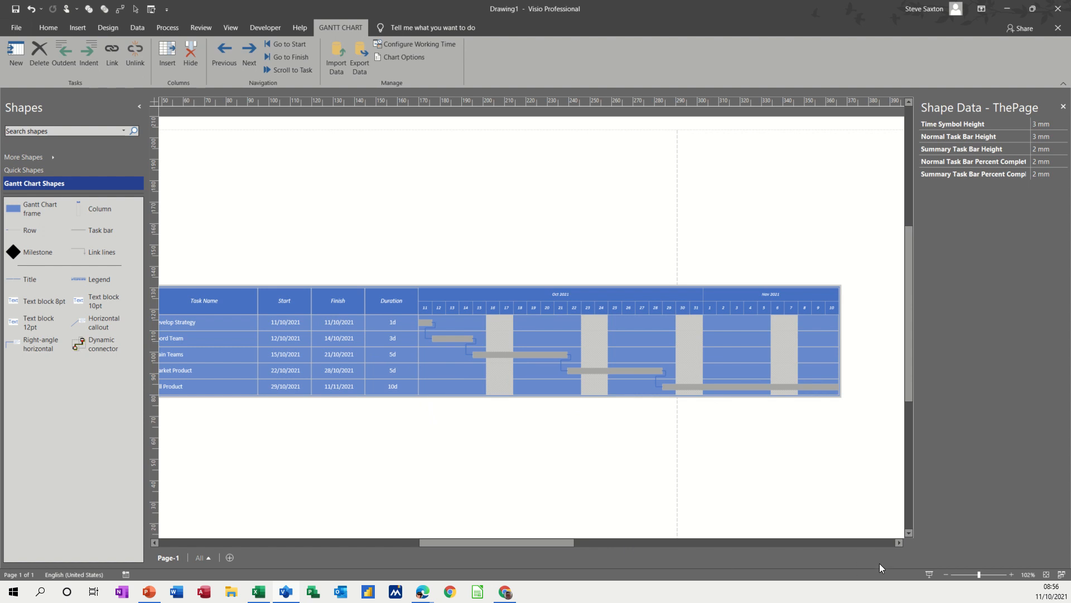
{"action": "left_click", "coordinate": [1045, 574]}
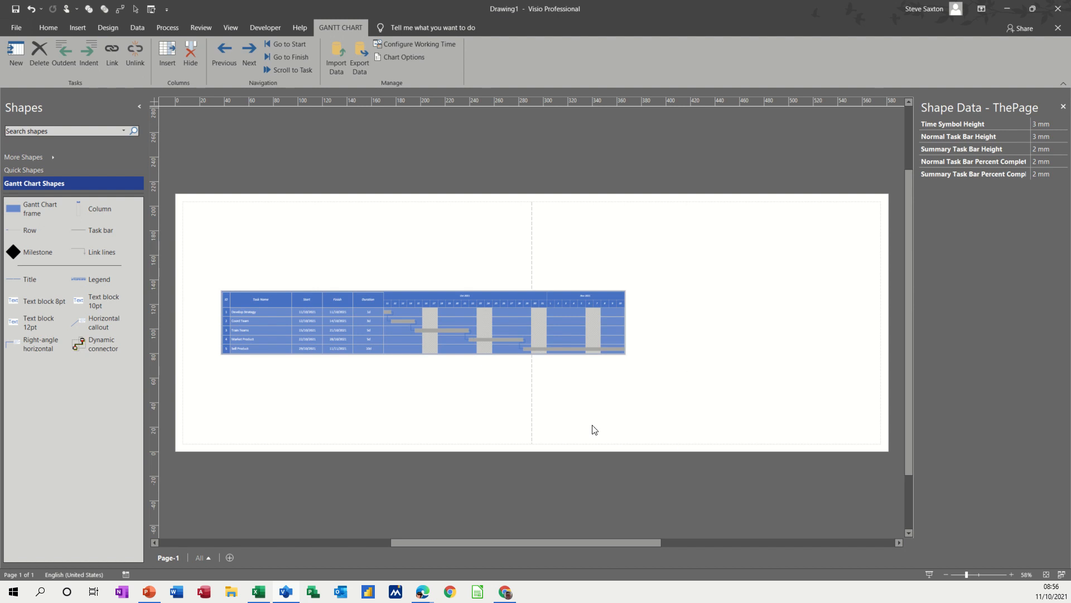
{"action": "mouse_move", "coordinate": [996, 582]}
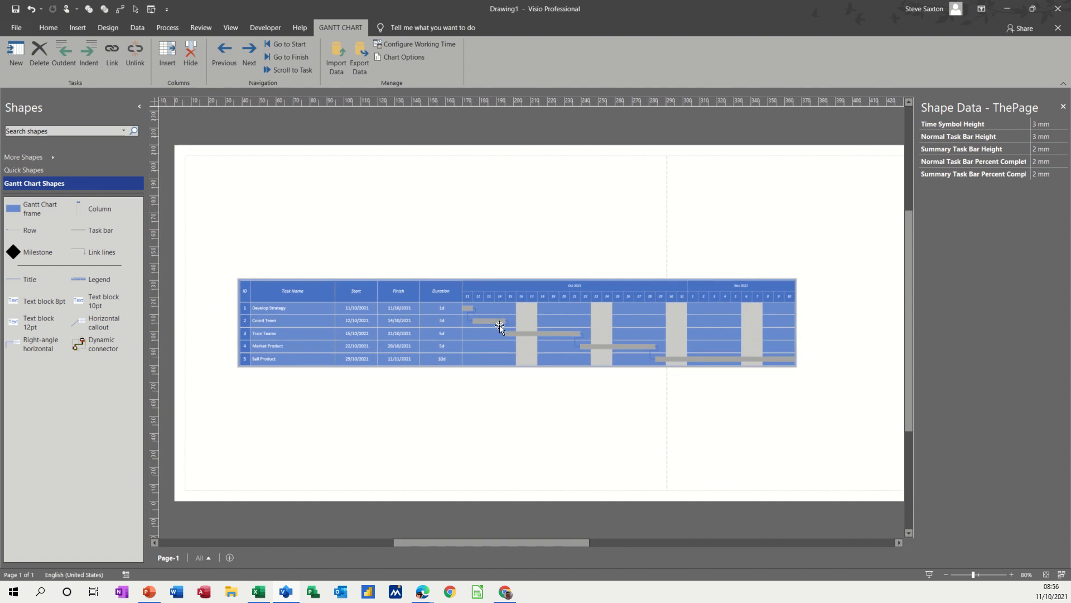
{"action": "mouse_move", "coordinate": [469, 320]}
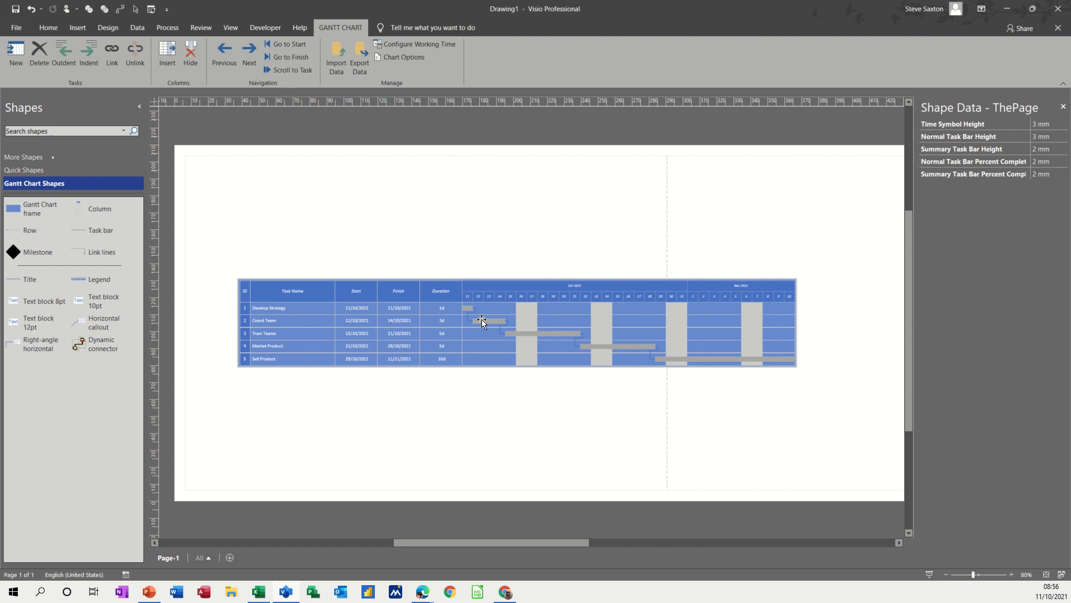
Select the Coord Team task bar and inspect its shape data
{"action": "left_click", "coordinate": [489, 320]}
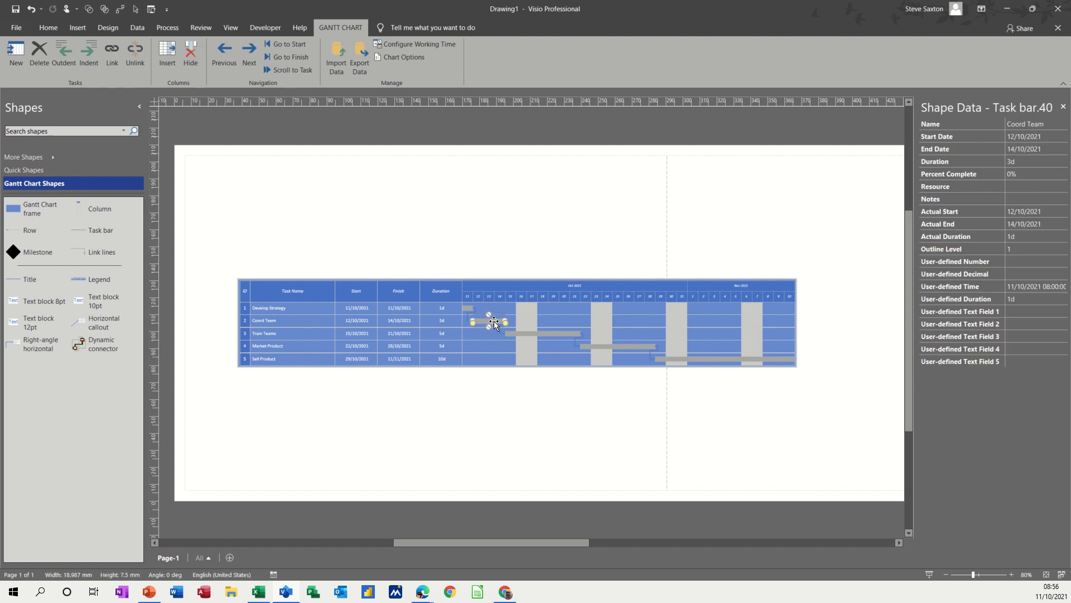
{"action": "mouse_move", "coordinate": [959, 161]}
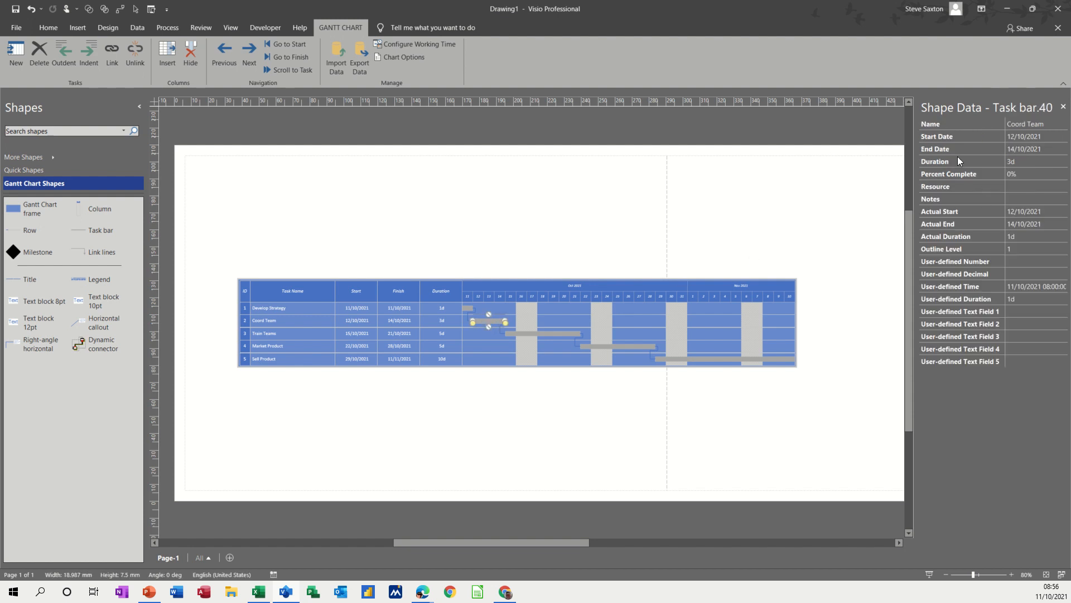
{"action": "double_click", "coordinate": [1026, 124]}
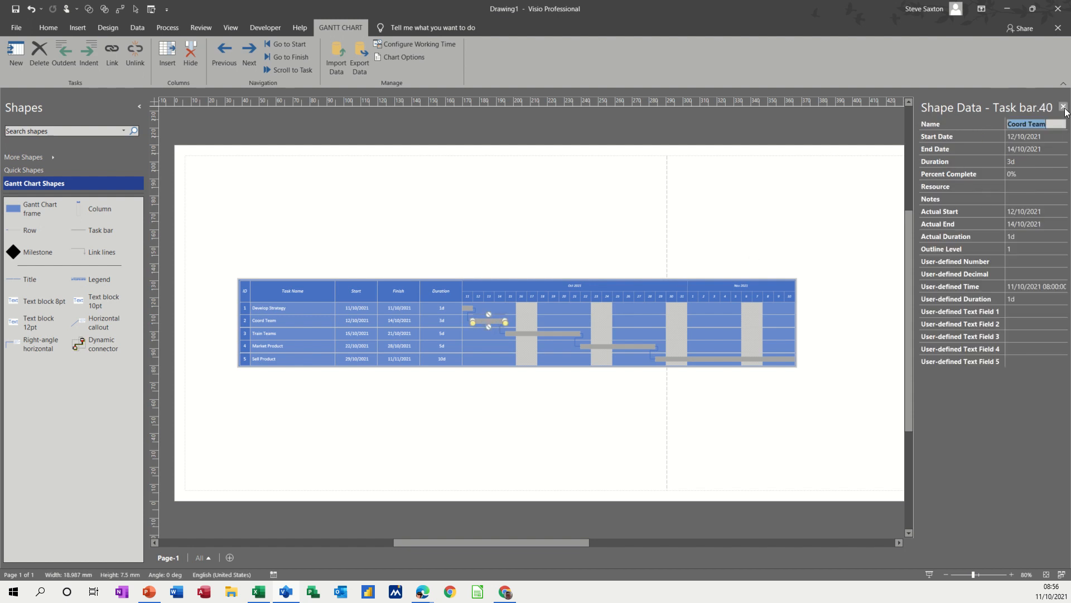
{"action": "left_click", "coordinate": [1062, 107]}
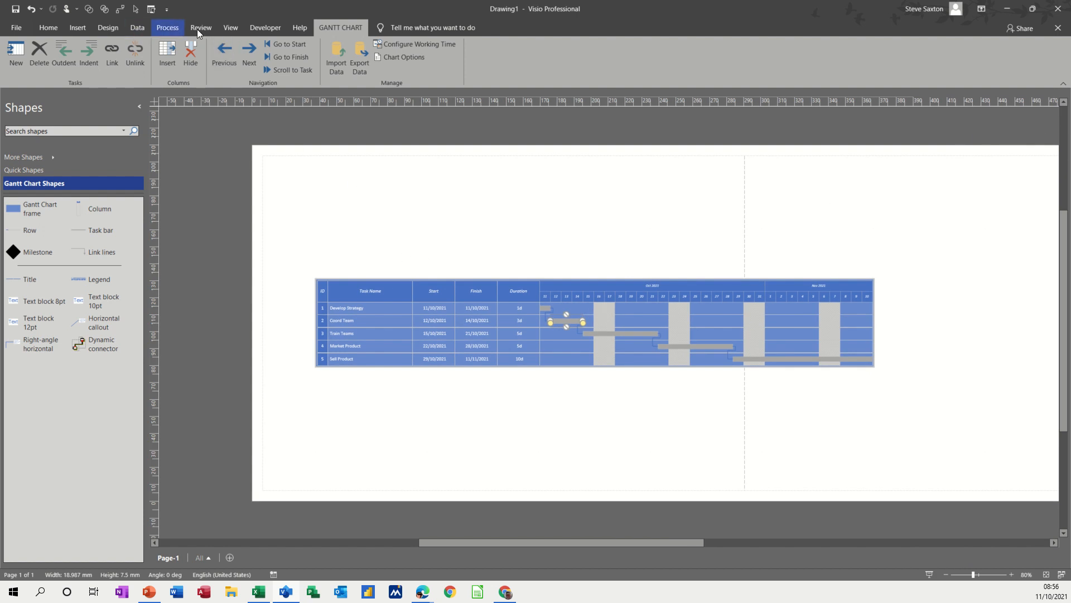
Reopen the Shape Data pane and record Coord Team as 50% complete with resource Bob
{"action": "left_click", "coordinate": [231, 27]}
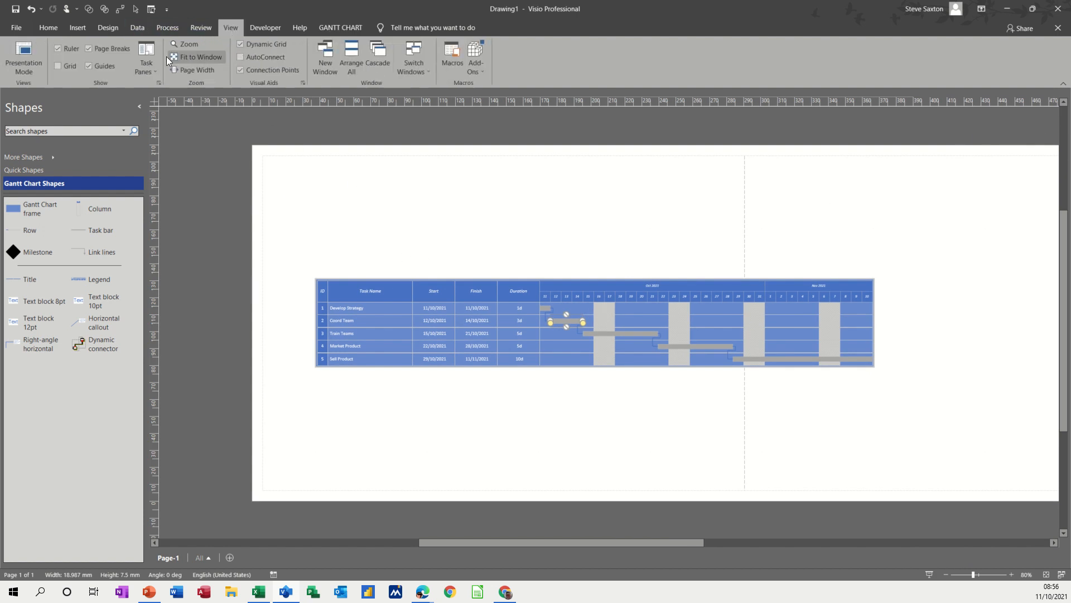
{"action": "left_click", "coordinate": [145, 58]}
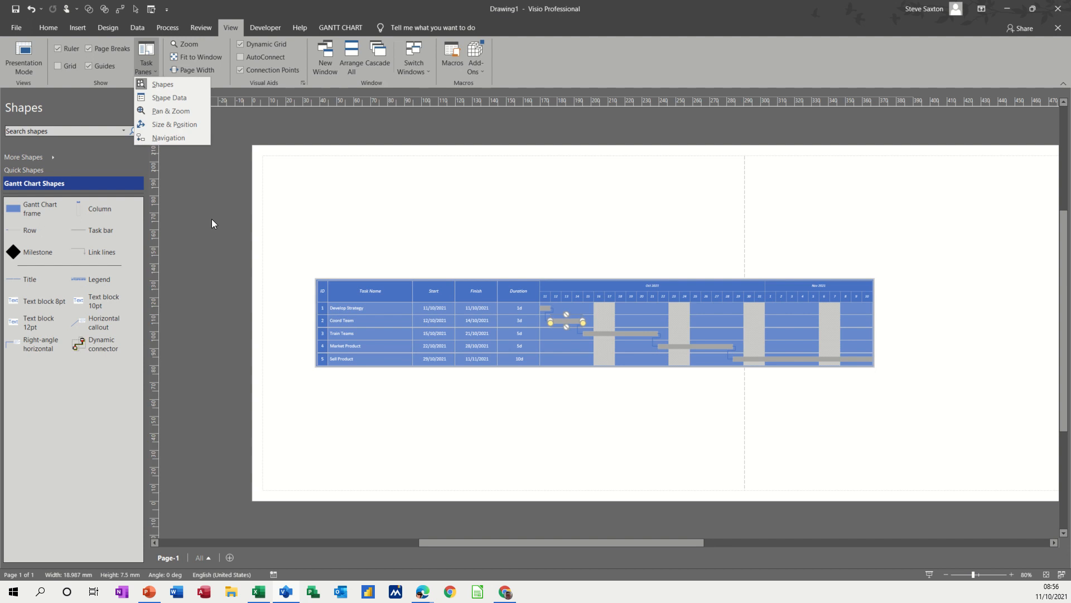
{"action": "mouse_move", "coordinate": [171, 110]}
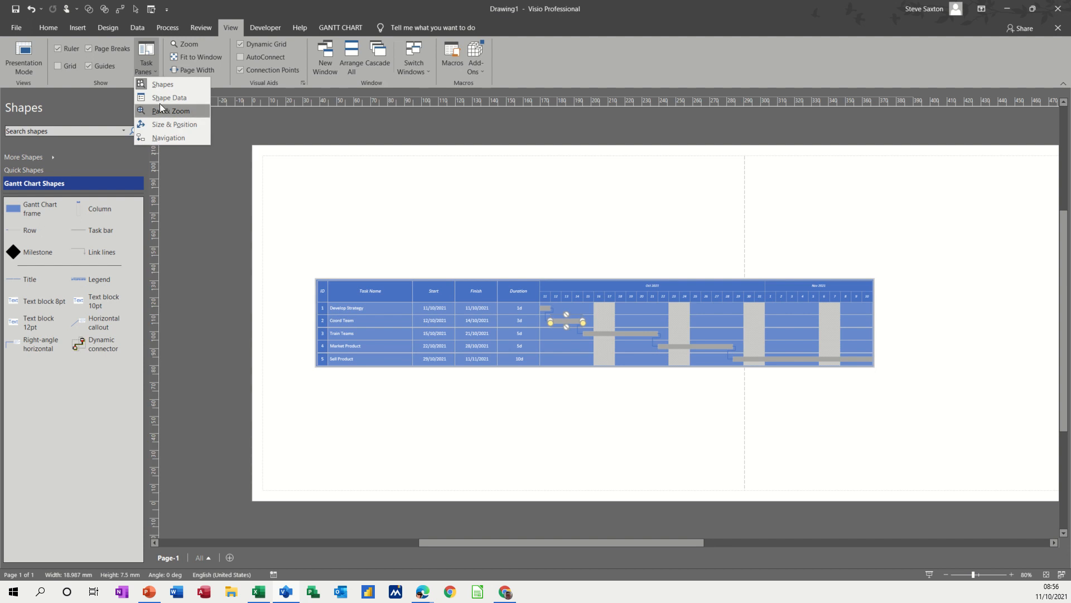
{"action": "left_click", "coordinate": [168, 97]}
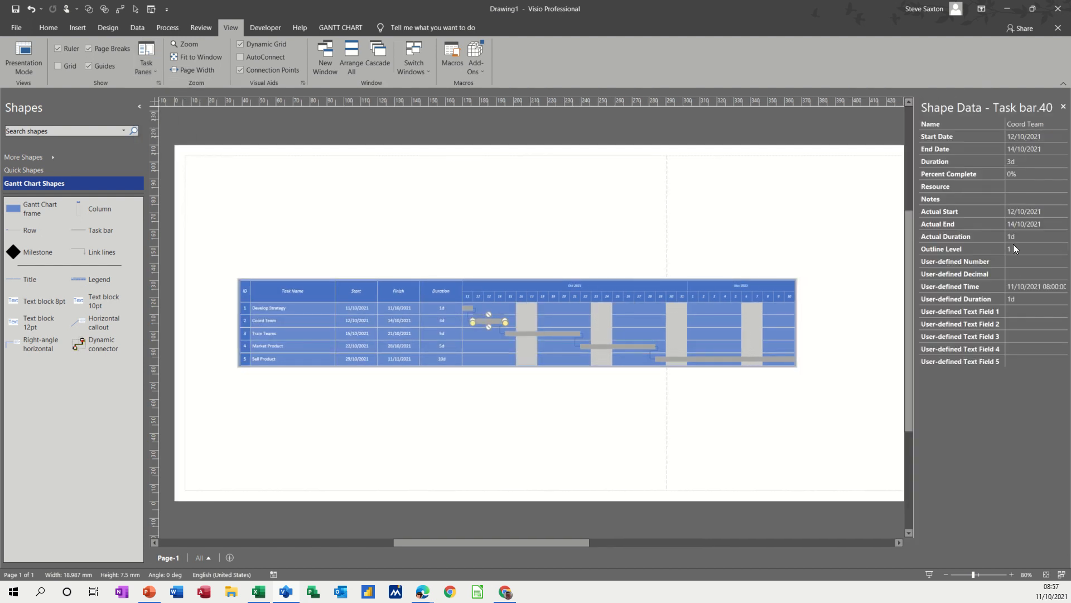
{"action": "double_click", "coordinate": [1025, 123]}
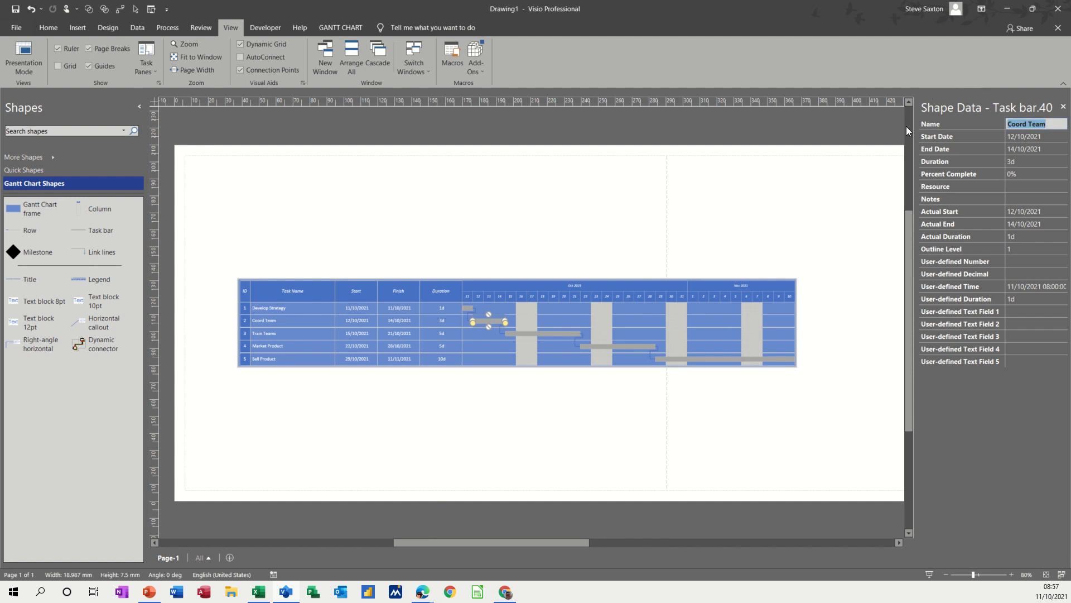
{"action": "mouse_move", "coordinate": [582, 319]}
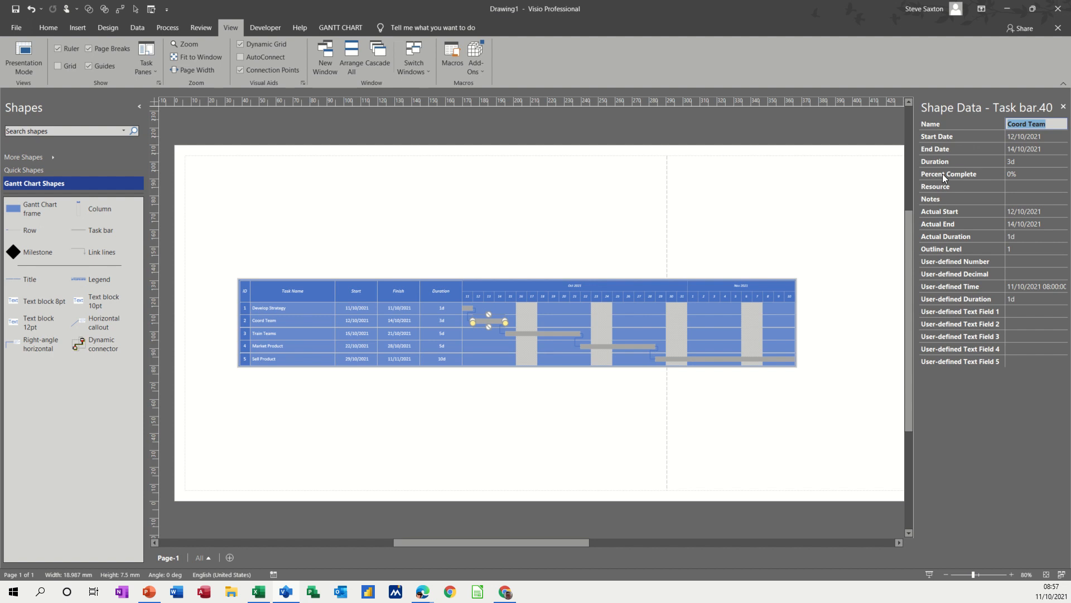
{"action": "left_click", "coordinate": [1034, 173]}
{"action": "type", "text": "50"}
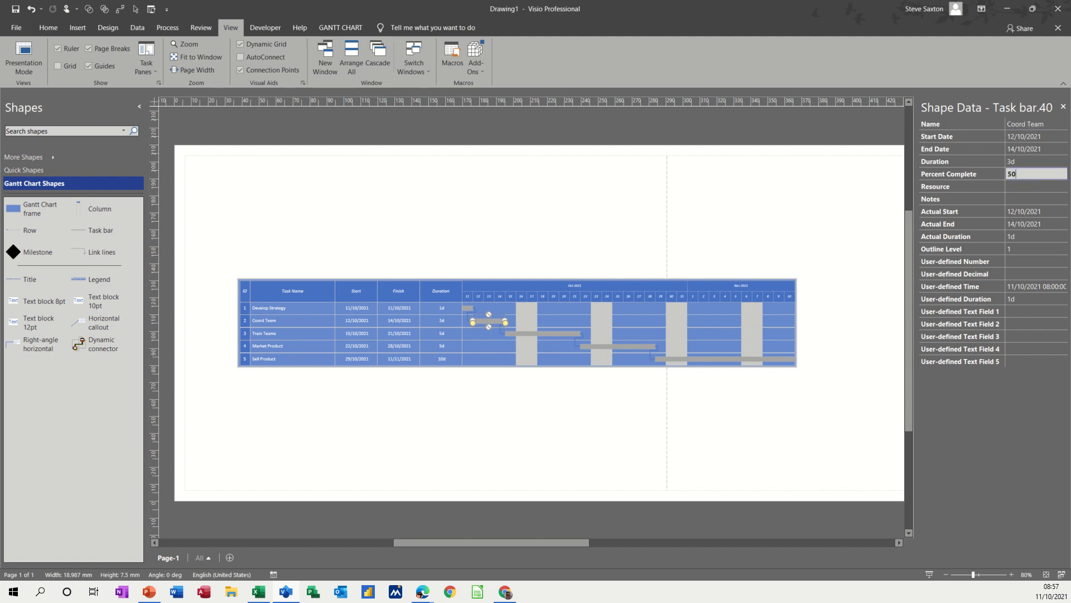
{"action": "left_click", "coordinate": [1035, 186]}
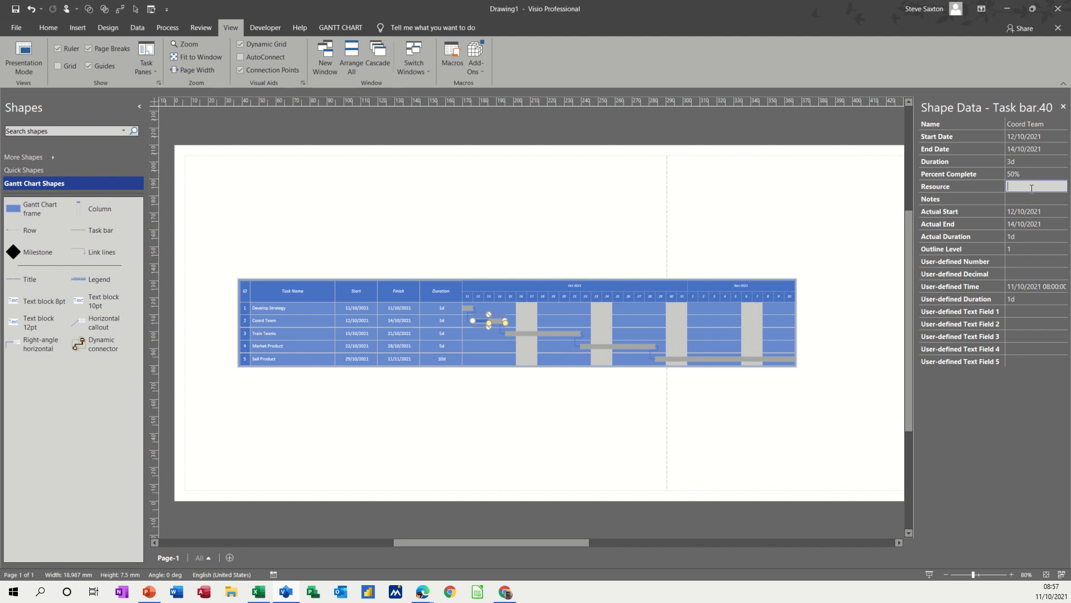
{"action": "type", "text": "Bob"}
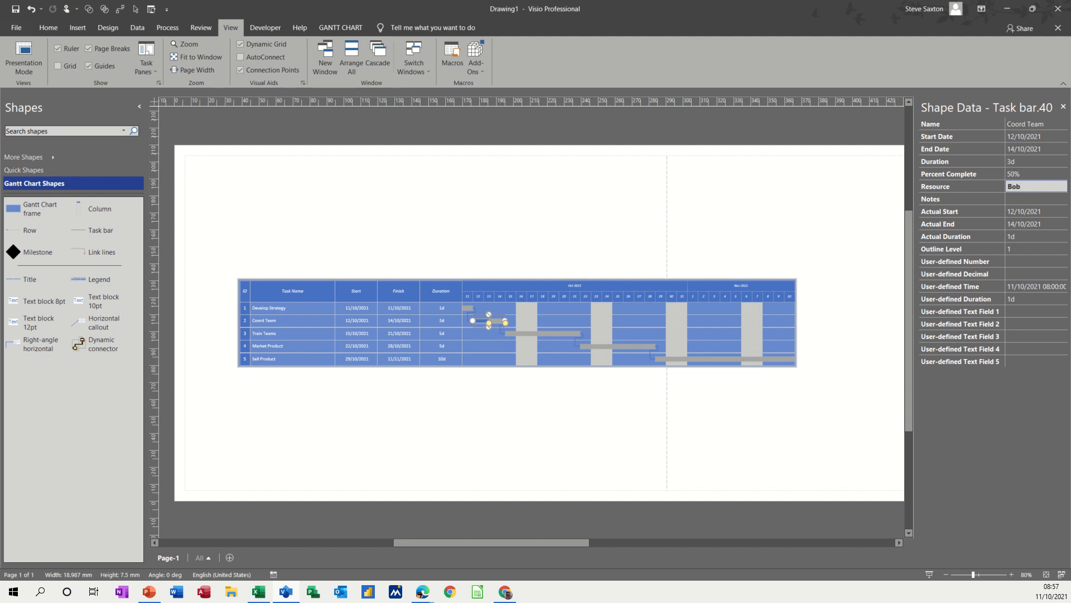
{"action": "left_click", "coordinate": [1036, 198]}
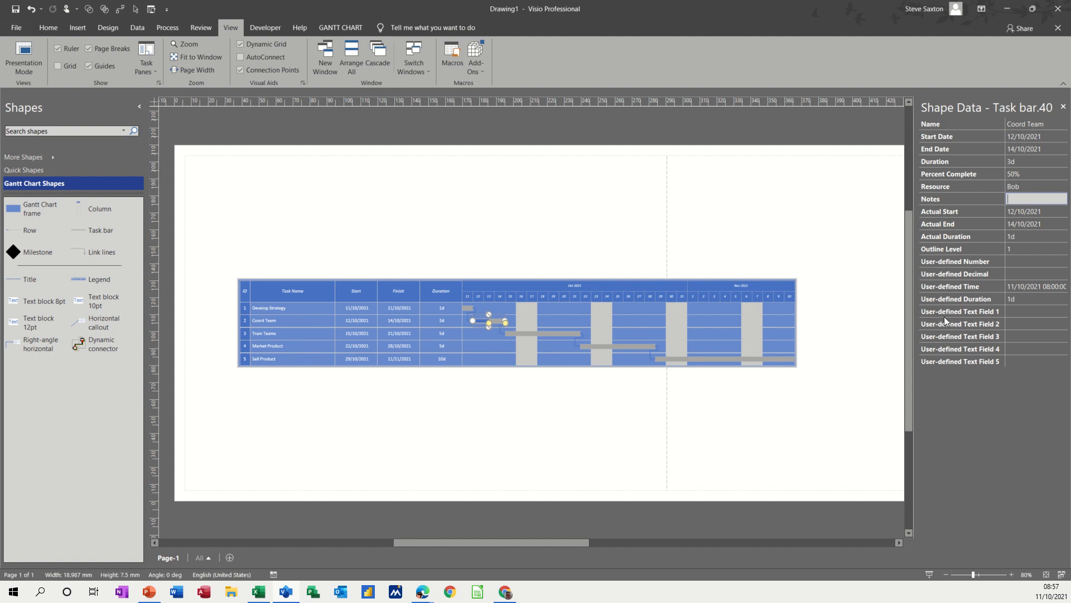
{"action": "mouse_move", "coordinate": [950, 322]}
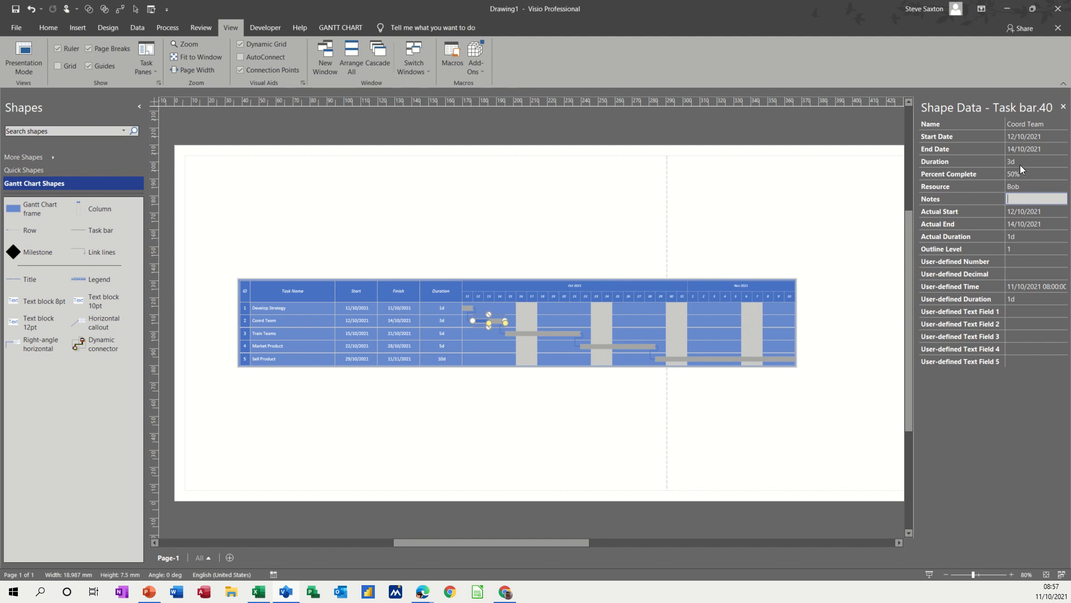
{"action": "mouse_move", "coordinate": [1020, 174]}
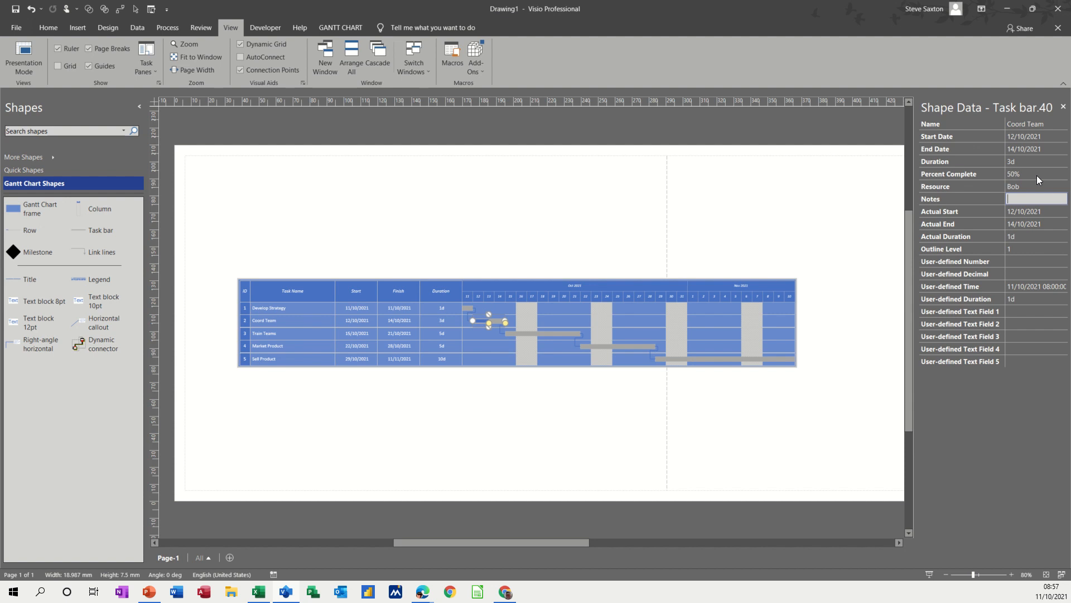
{"action": "mouse_move", "coordinate": [537, 305]}
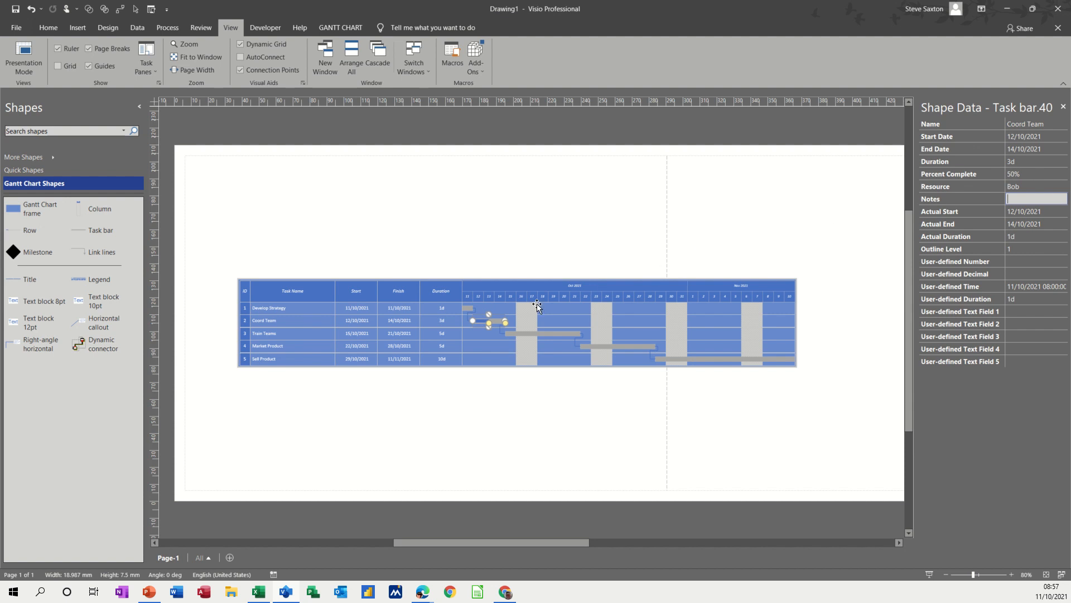
{"action": "mouse_move", "coordinate": [572, 345]}
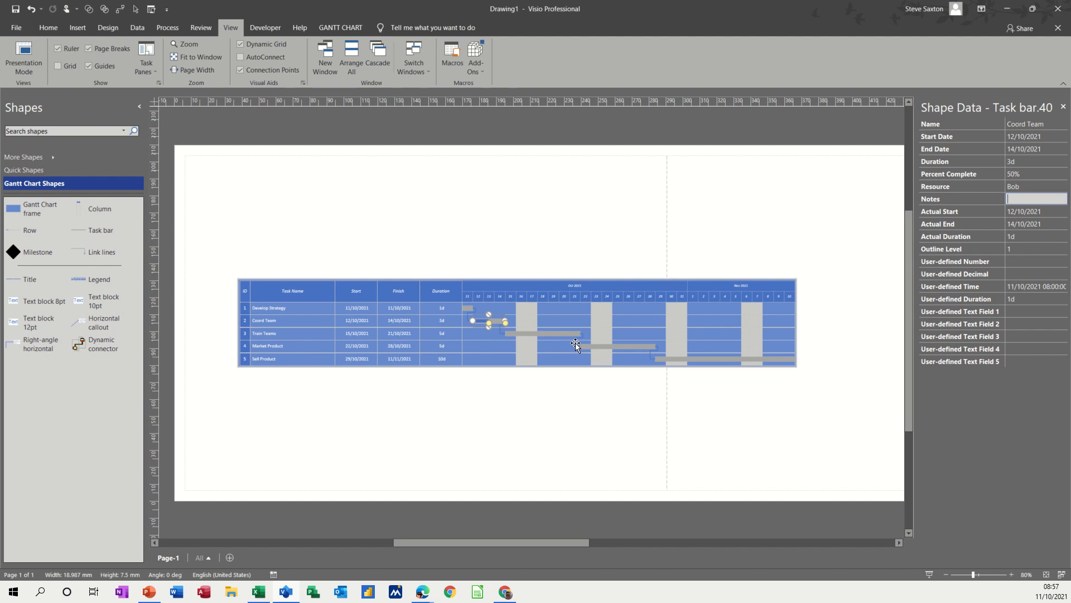
Adjust lag on the Train Teams–Market Product link, trying 2d, 5d and -5
{"action": "left_click", "coordinate": [579, 345]}
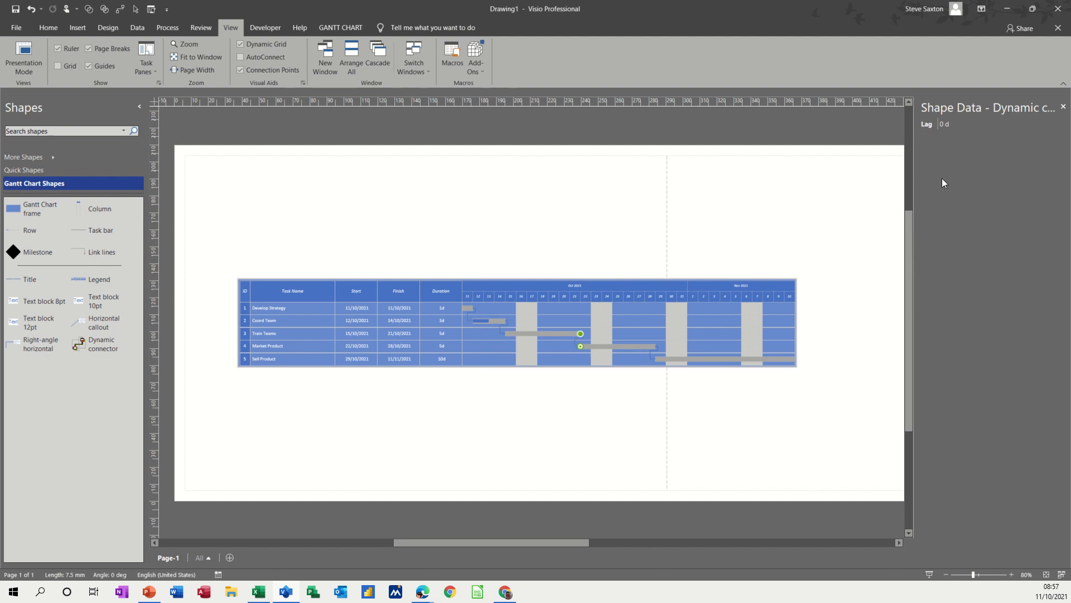
{"action": "mouse_move", "coordinate": [928, 129]}
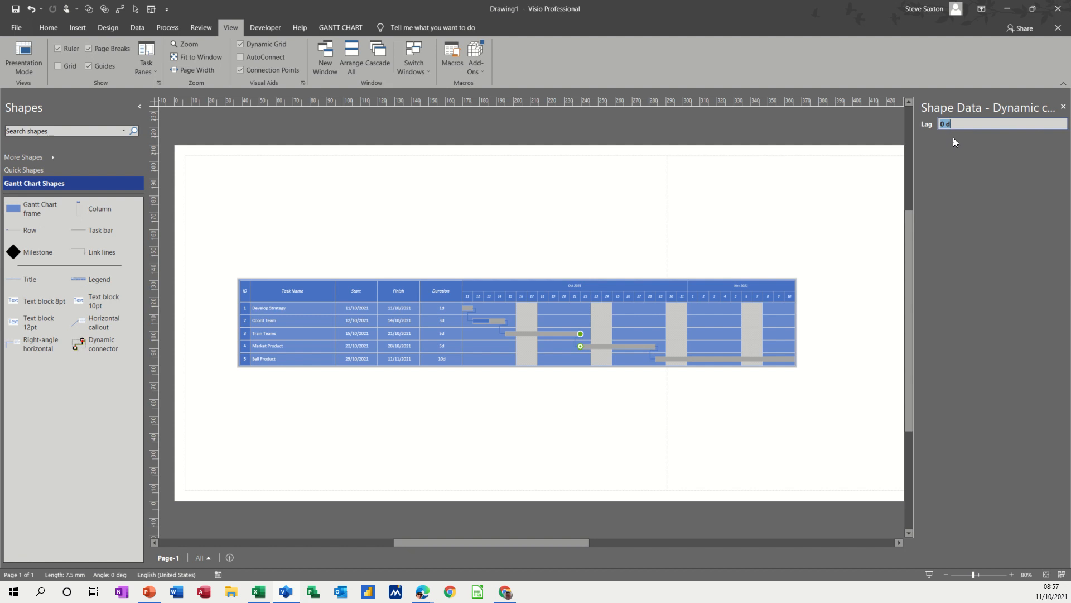
{"action": "type", "text": "2"}
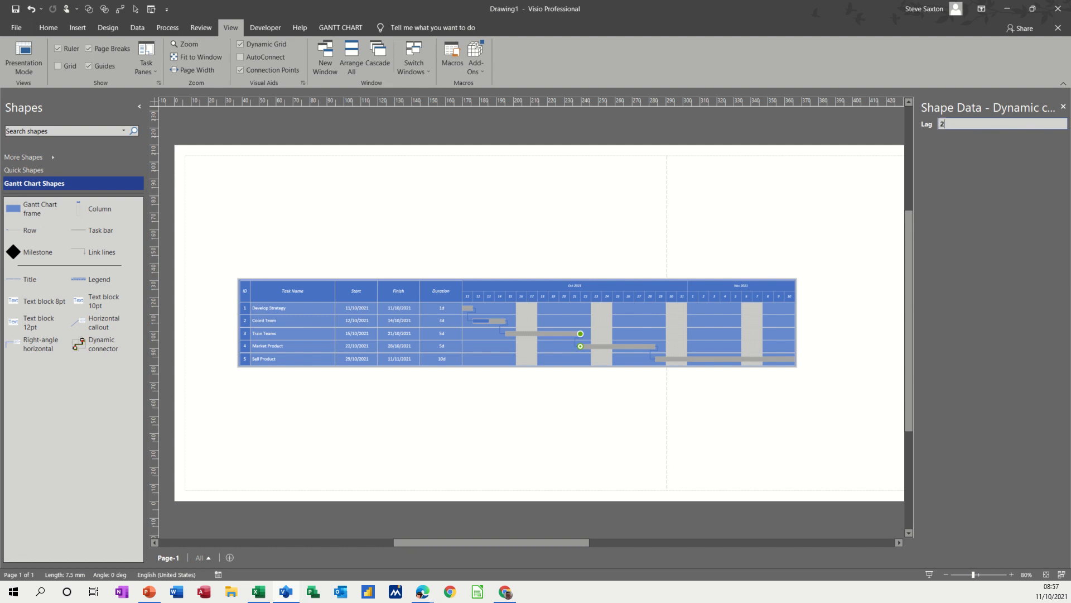
{"action": "type", "text": "2d"}
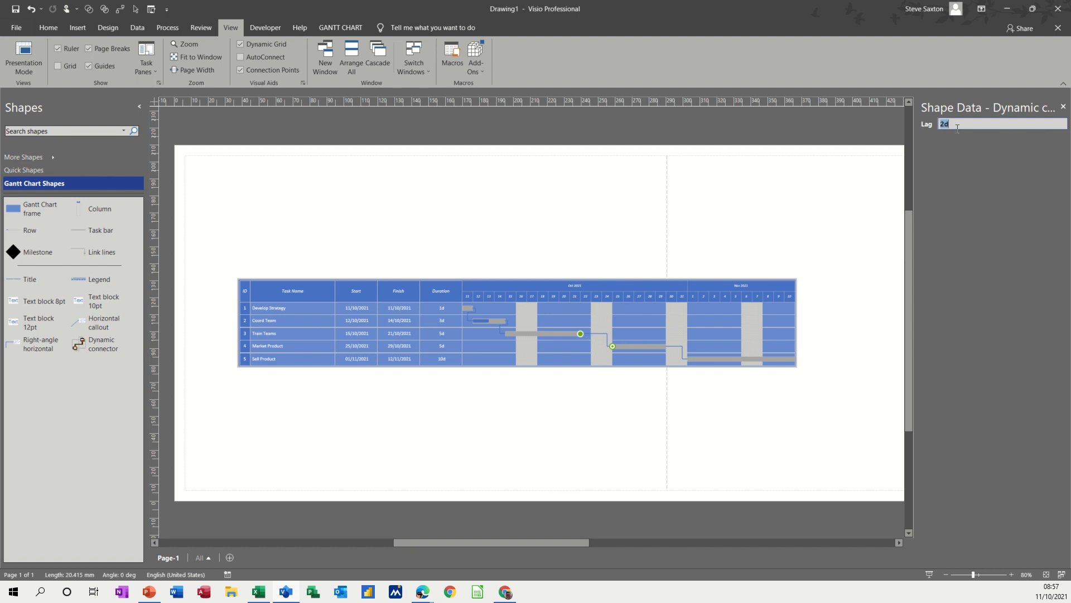
{"action": "type", "text": "5d"}
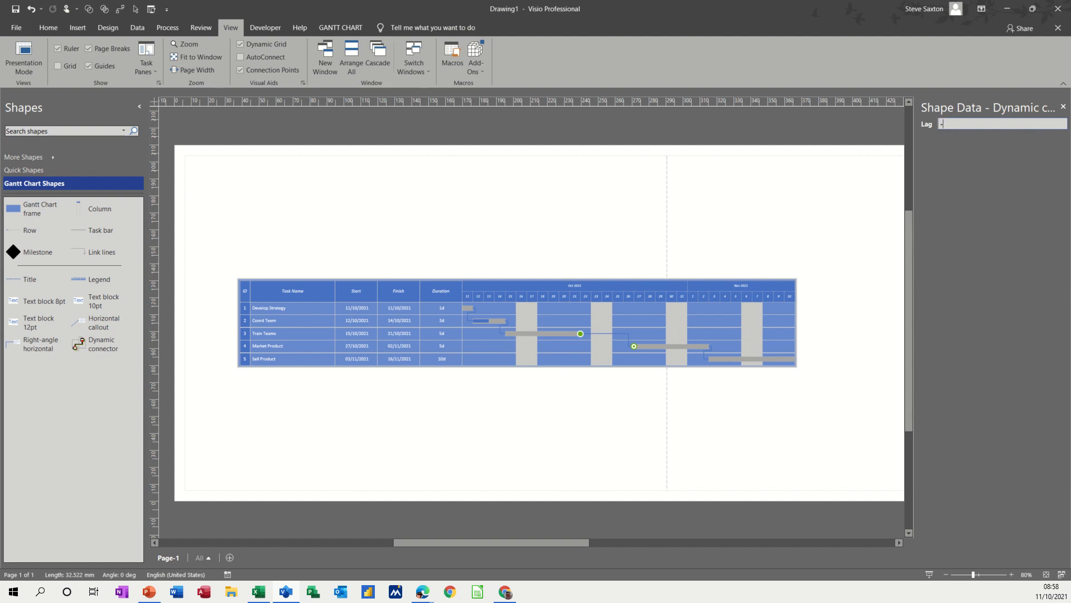
{"action": "type", "text": "-5"}
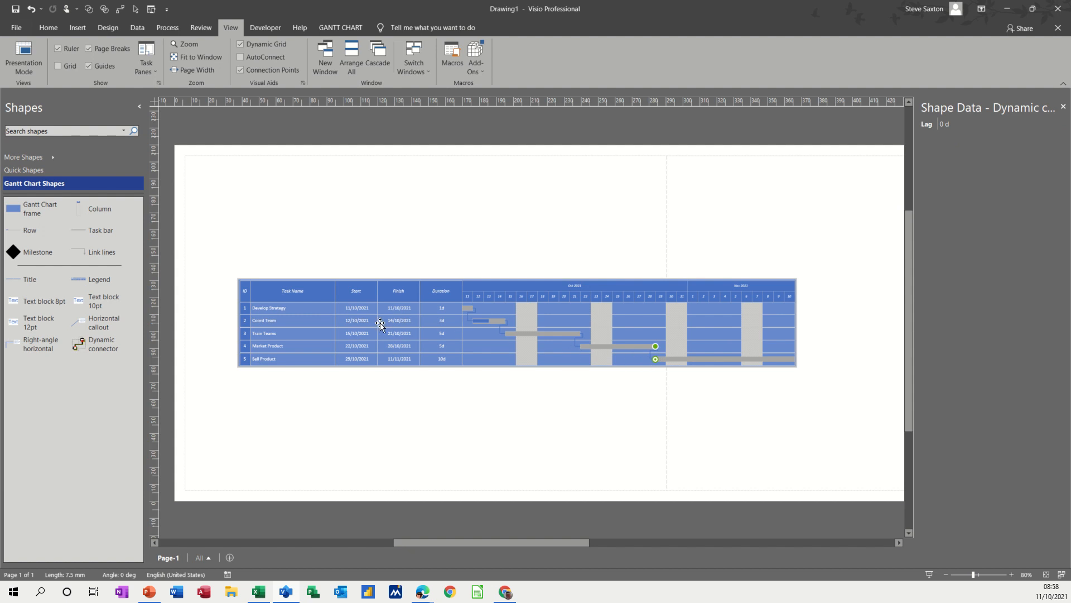
{"action": "mouse_move", "coordinate": [540, 335]}
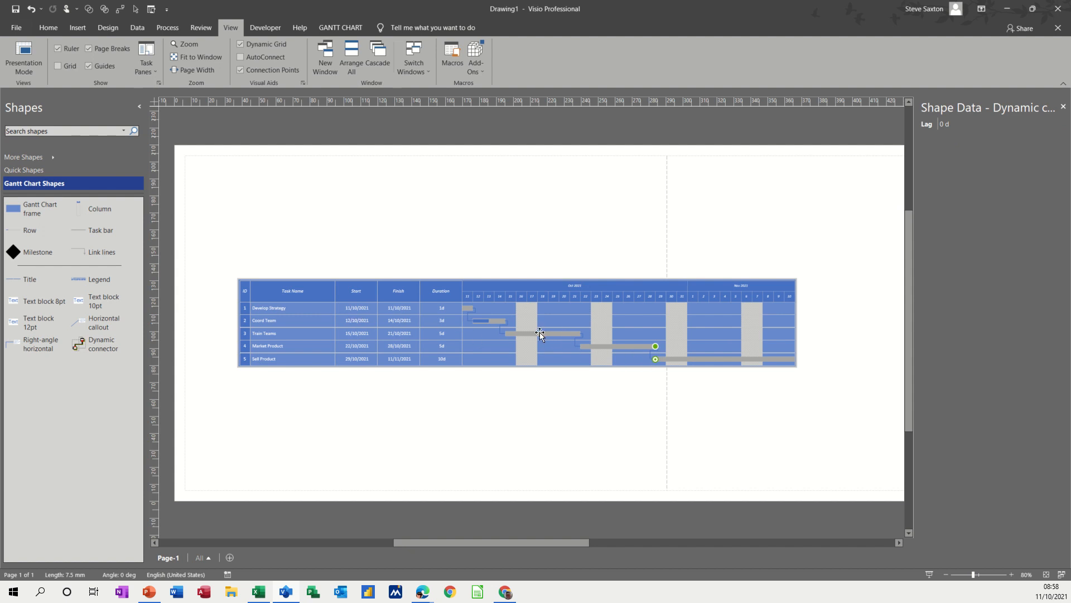
Display Train Teams' data: 15/10–21/10/2021, 5 days, 0% complete
{"action": "left_click", "coordinate": [539, 334]}
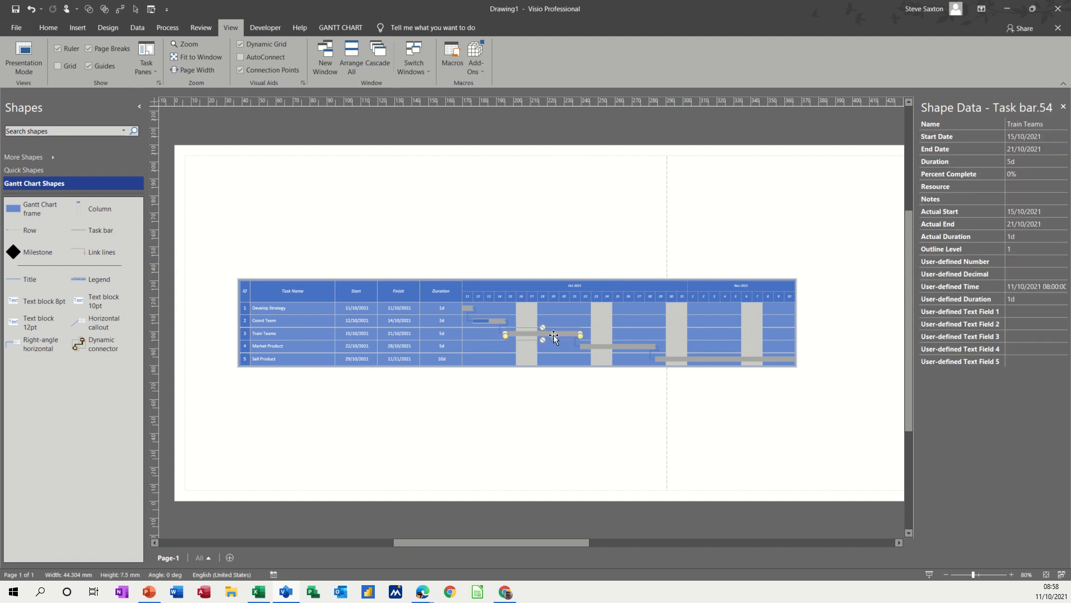
{"action": "mouse_move", "coordinate": [960, 255]}
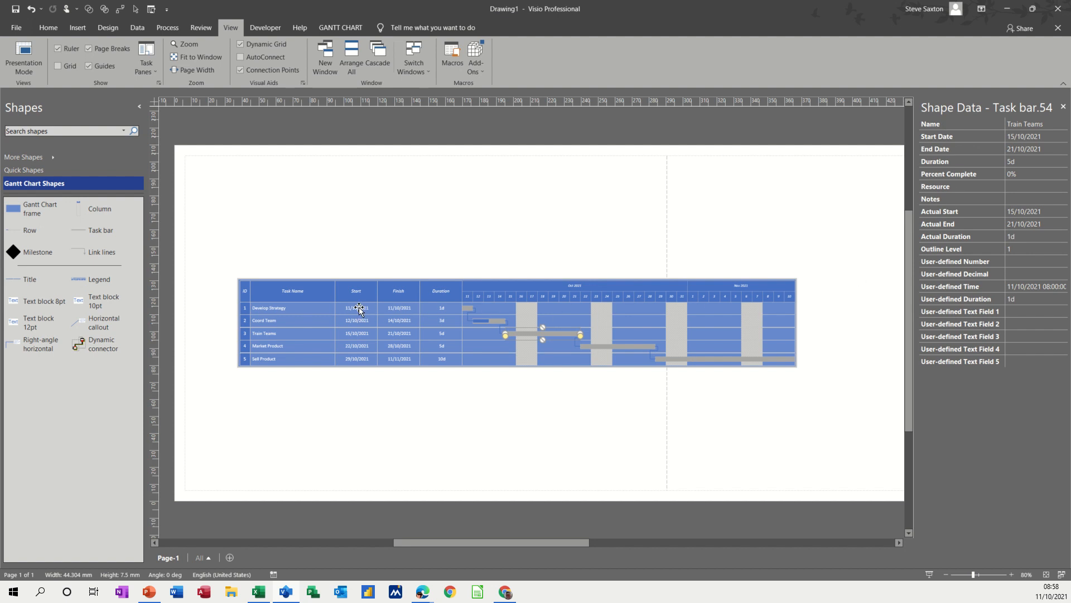
{"action": "left_click", "coordinate": [355, 308]}
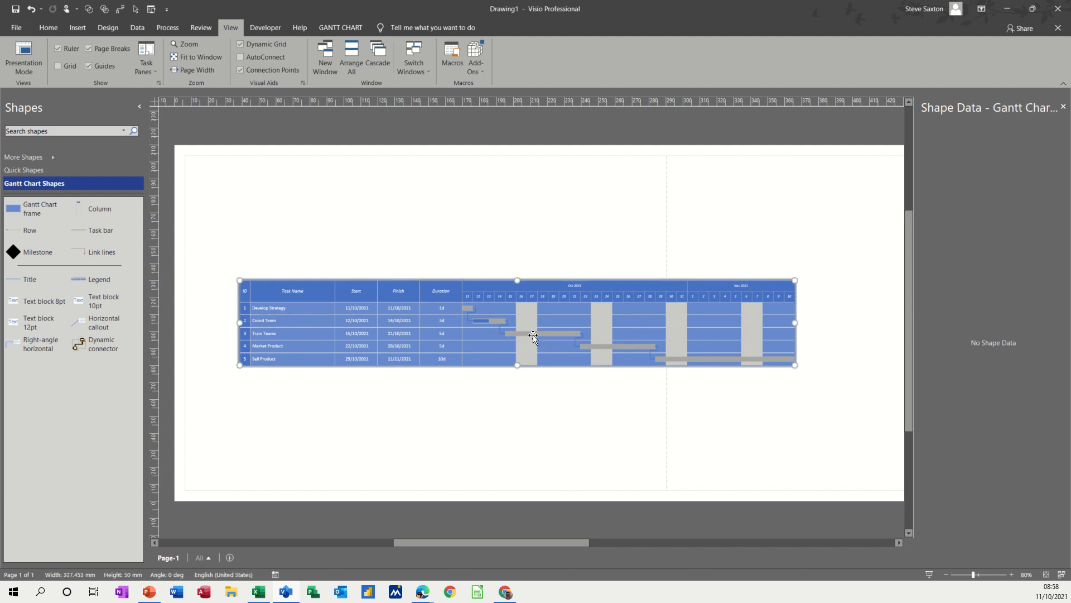
{"action": "left_click", "coordinate": [535, 335]}
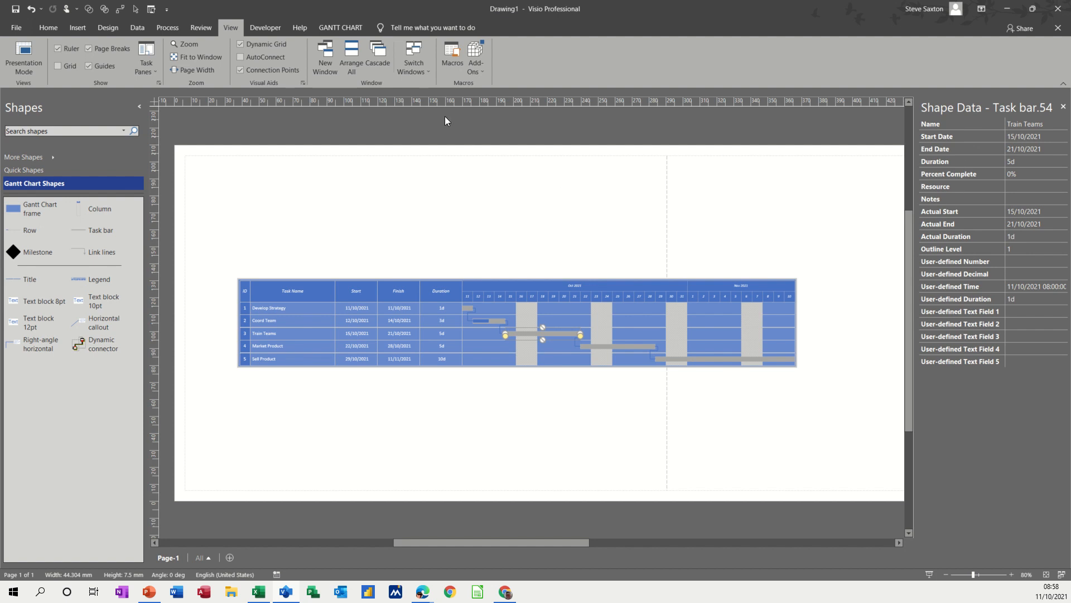
Show the Gantt Chart commands and select the Market Product task name
{"action": "left_click", "coordinate": [340, 27]}
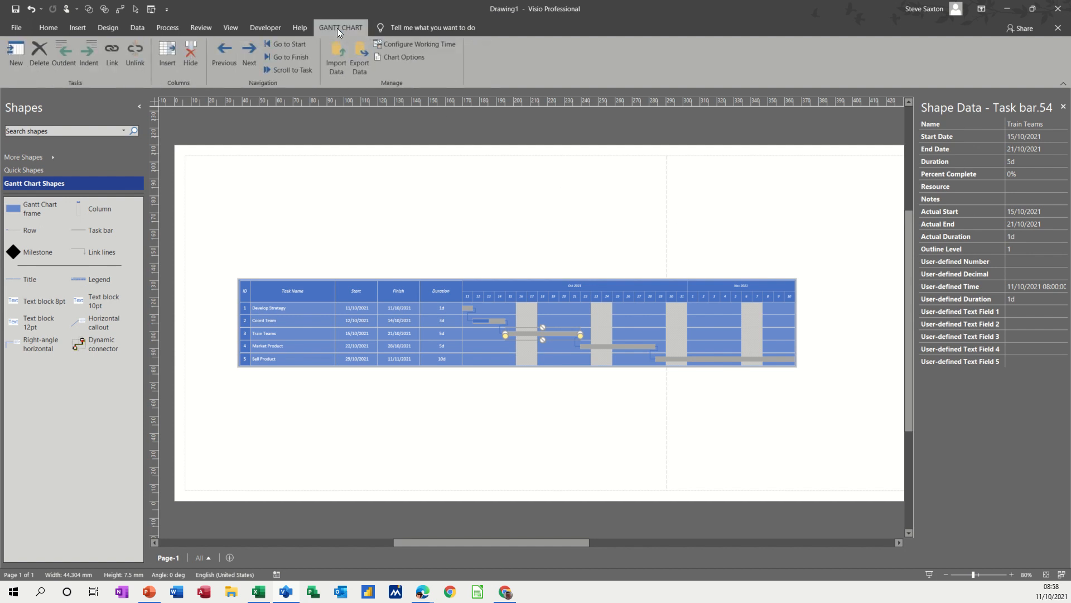
{"action": "mouse_move", "coordinate": [183, 101]}
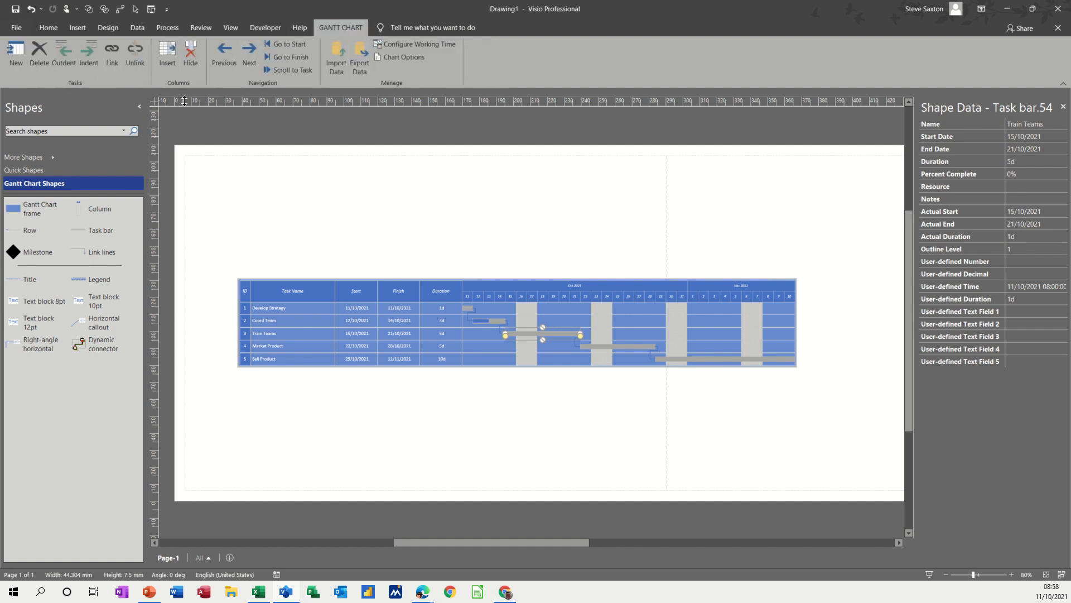
{"action": "mouse_move", "coordinate": [287, 58]}
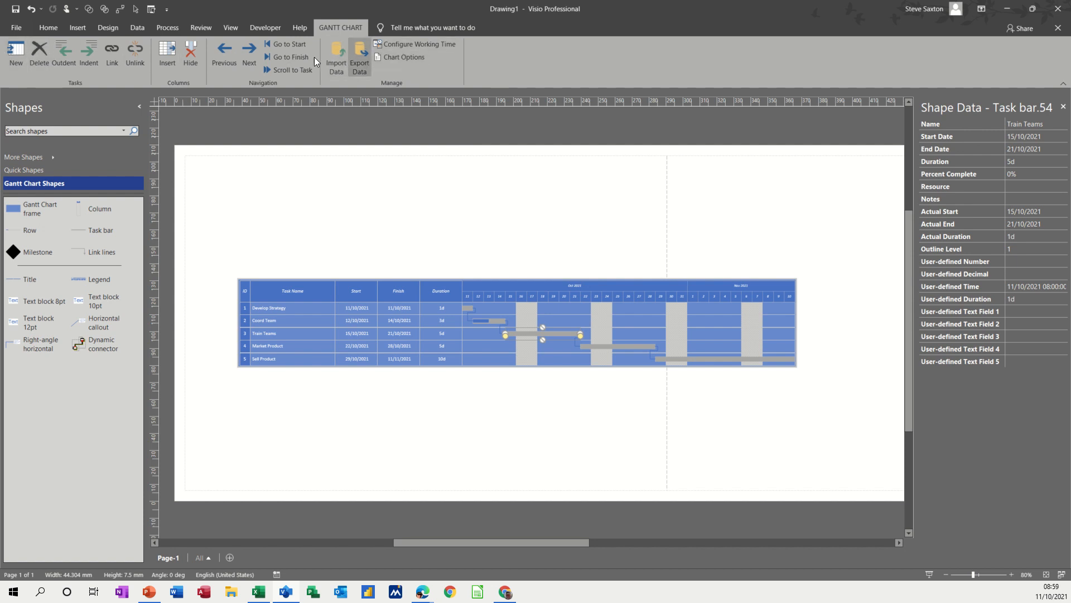
{"action": "mouse_move", "coordinate": [287, 57]}
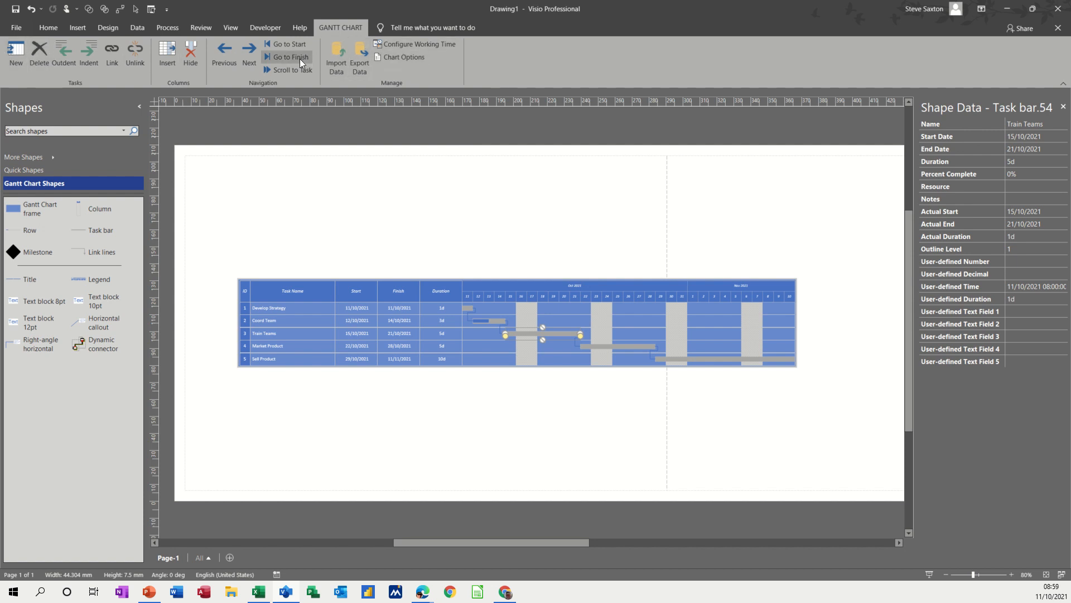
{"action": "mouse_move", "coordinate": [112, 55]}
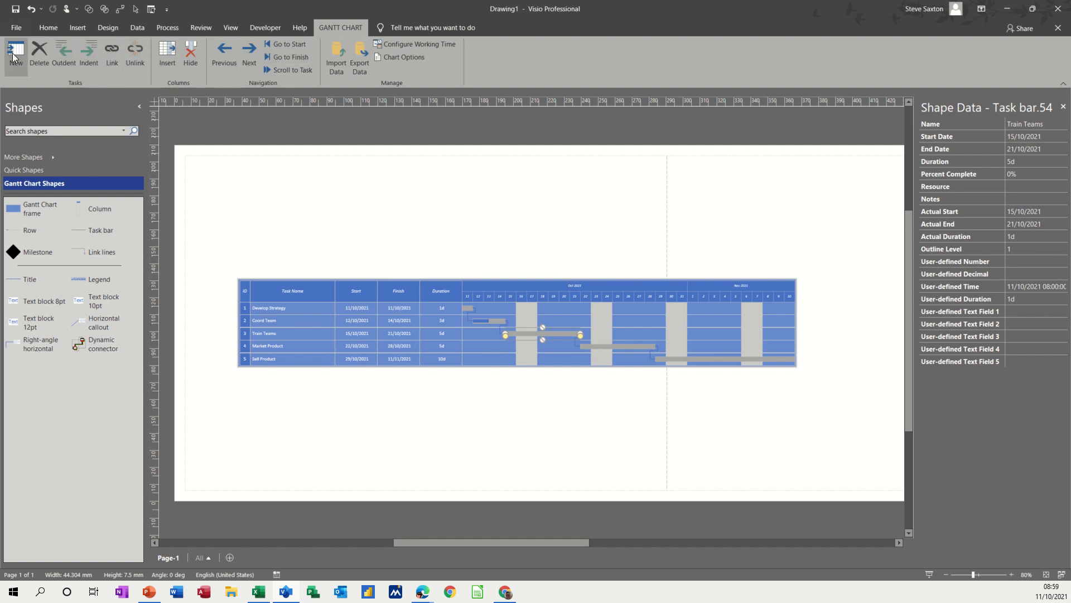
{"action": "mouse_move", "coordinate": [15, 54]}
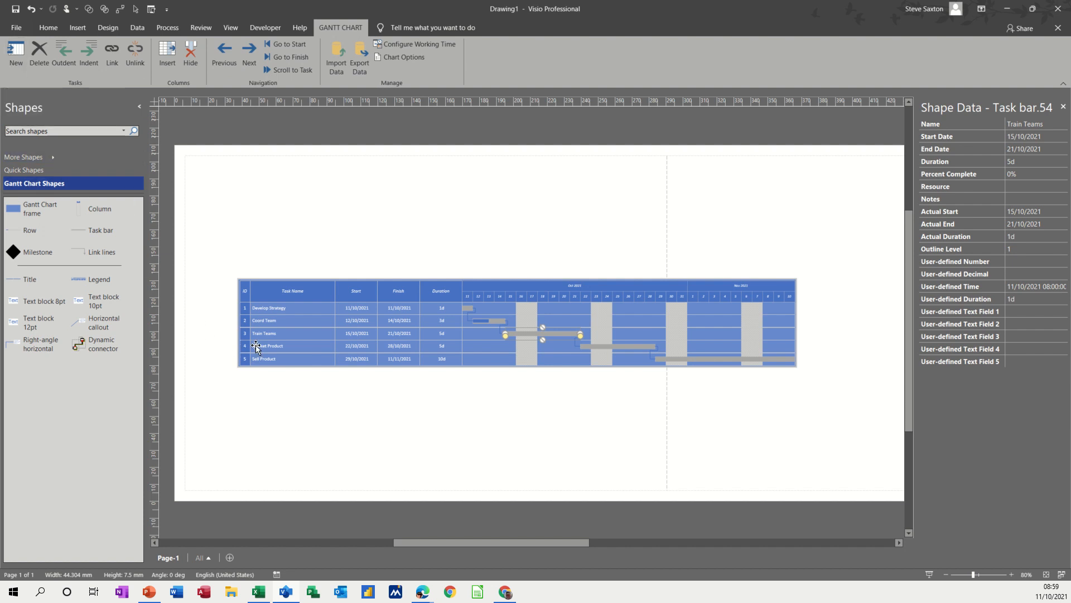
{"action": "left_click", "coordinate": [292, 345]}
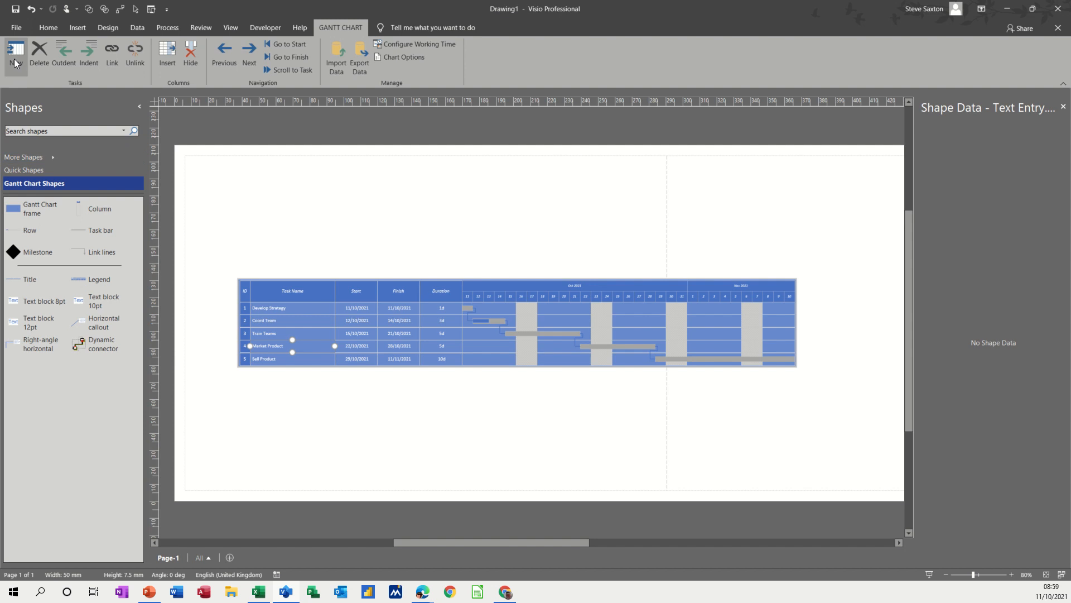
{"action": "mouse_move", "coordinate": [15, 54]}
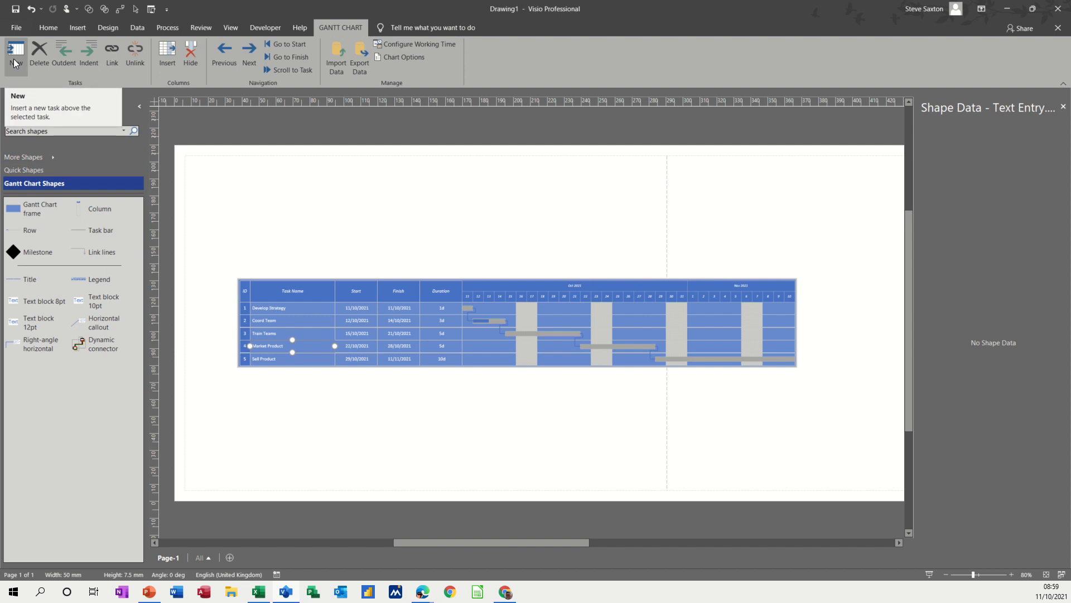
{"action": "mouse_move", "coordinate": [265, 332]}
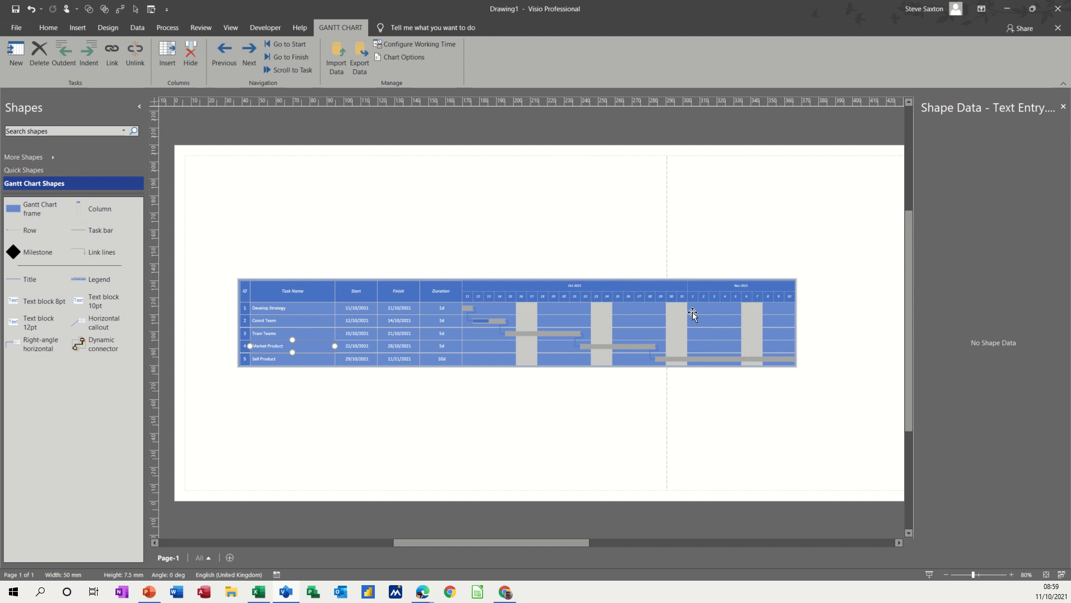
{"action": "mouse_move", "coordinate": [523, 299]}
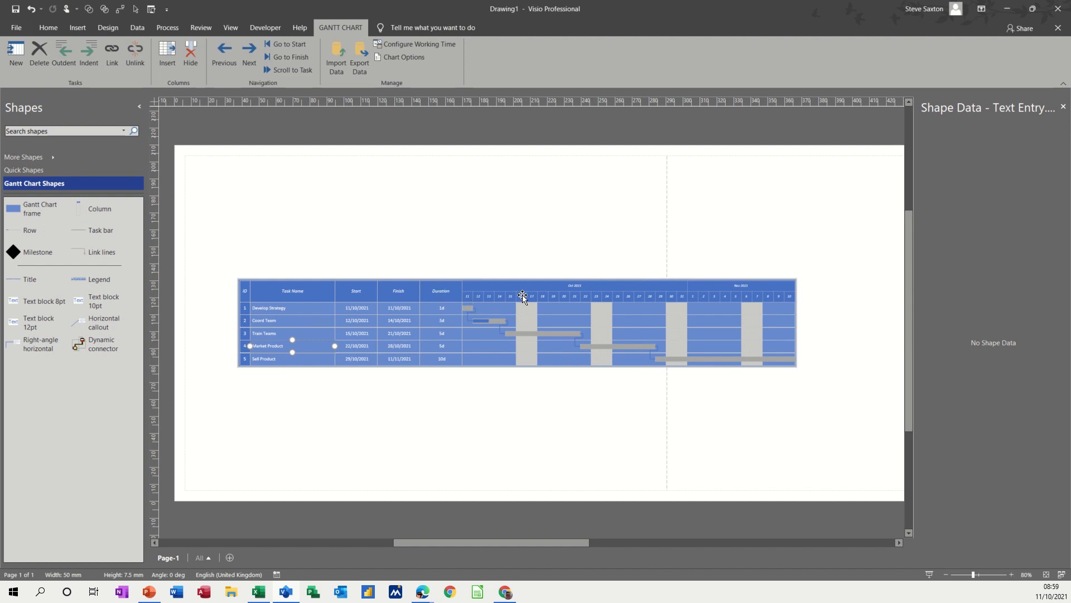
{"action": "mouse_move", "coordinate": [347, 296]}
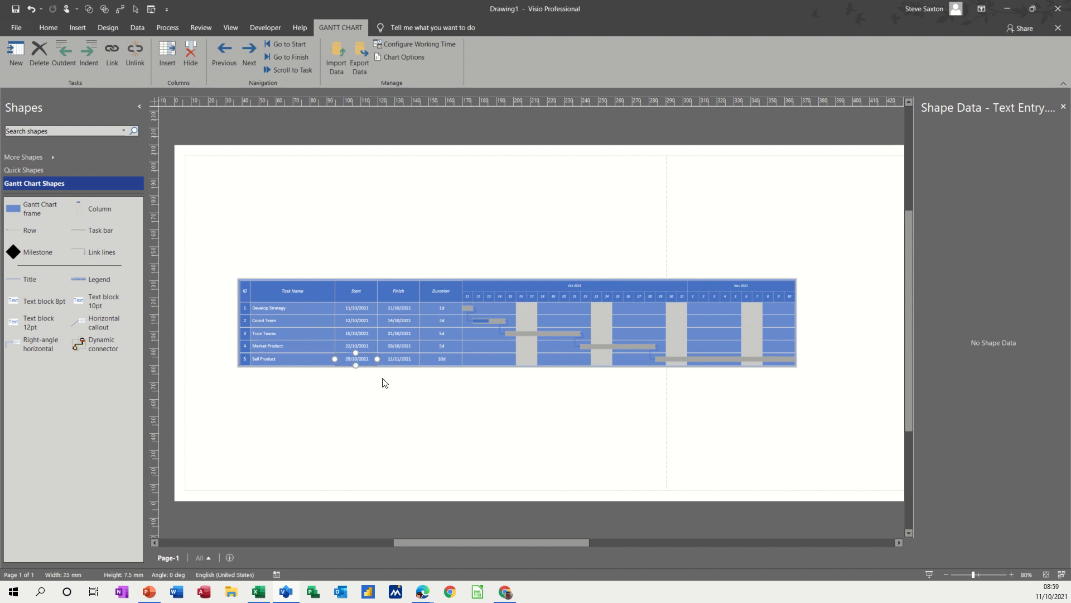
{"action": "mouse_move", "coordinate": [511, 397]}
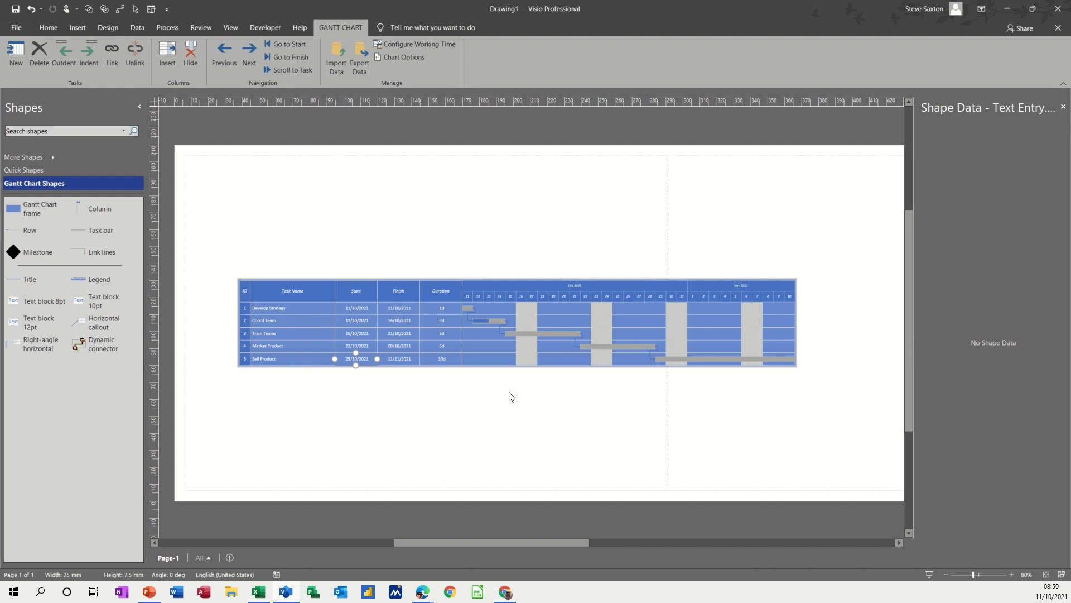
{"action": "mouse_move", "coordinate": [503, 339]}
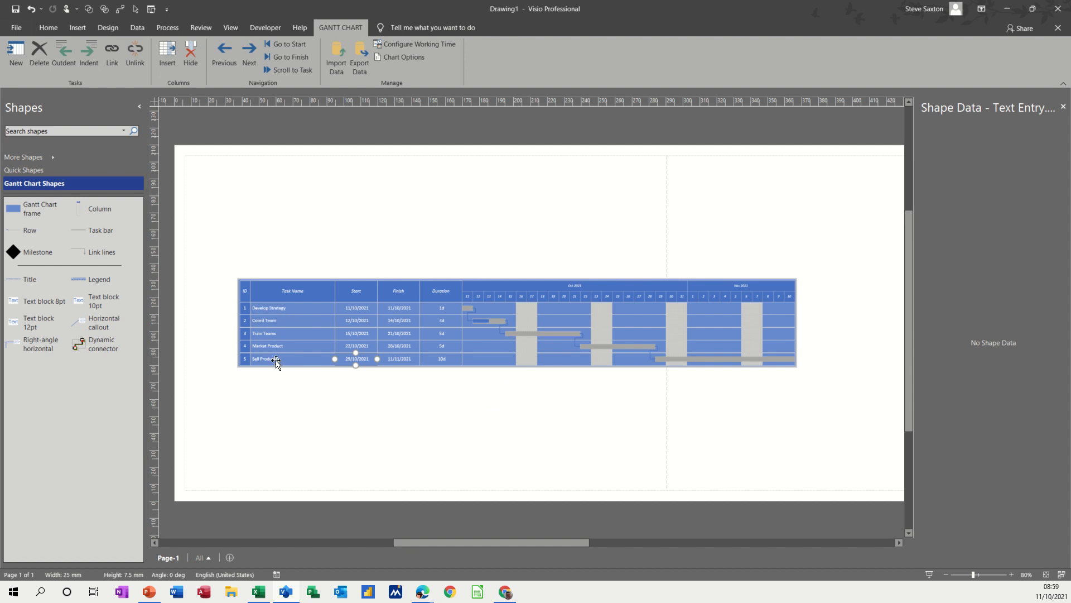
{"action": "mouse_move", "coordinate": [279, 348]}
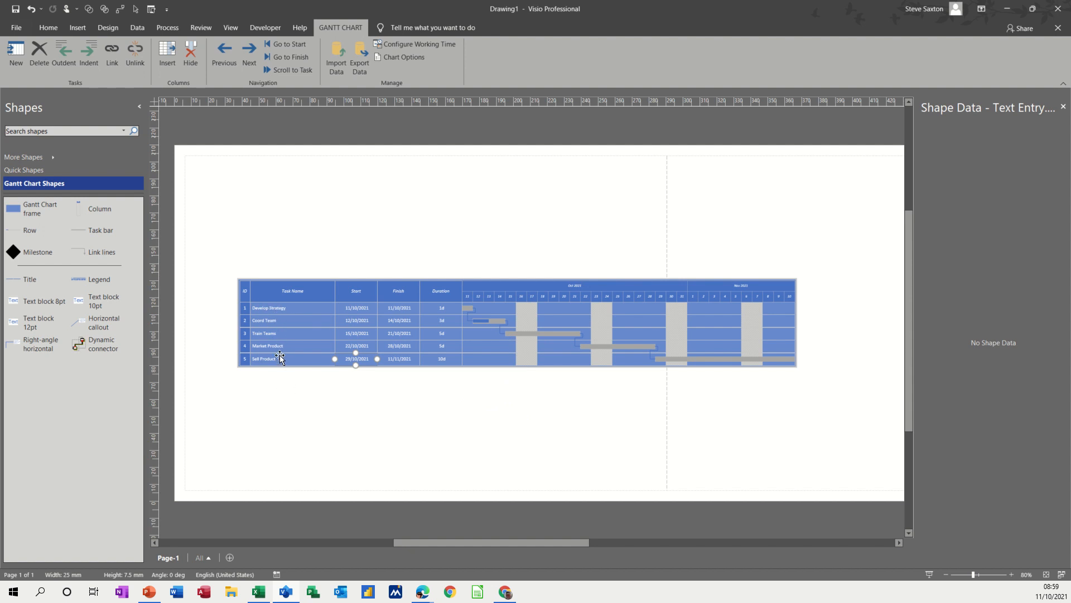
{"action": "mouse_move", "coordinate": [702, 390]}
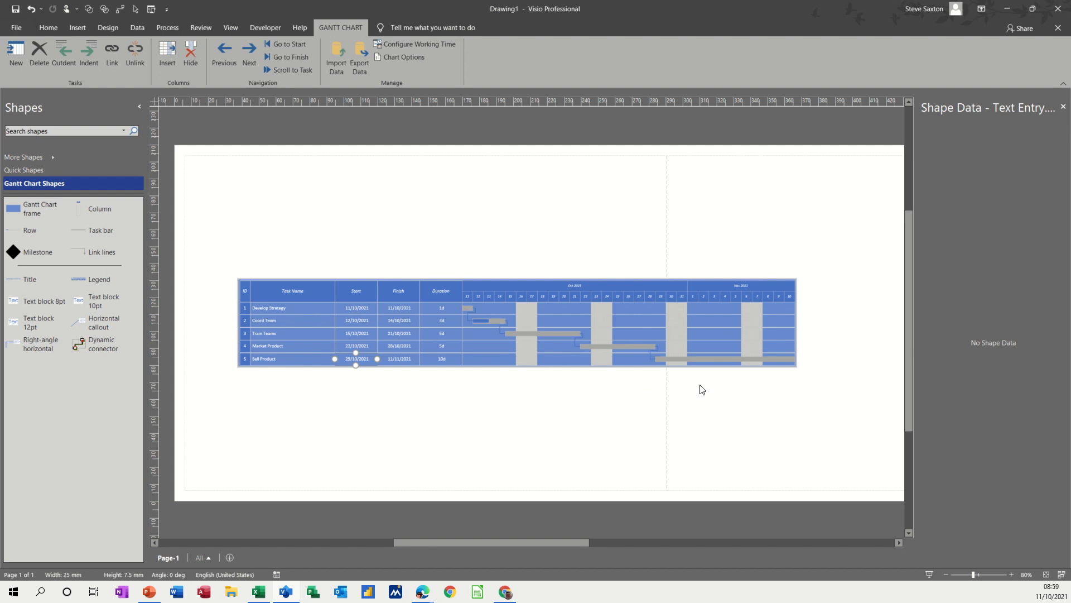
{"action": "mouse_move", "coordinate": [476, 356]}
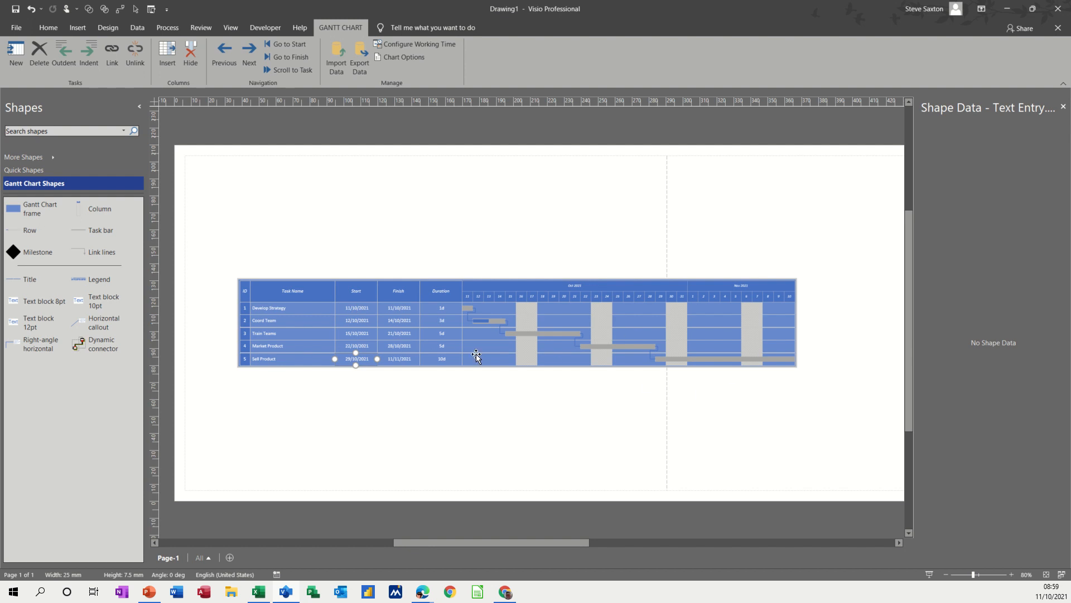
{"action": "mouse_move", "coordinate": [551, 341]}
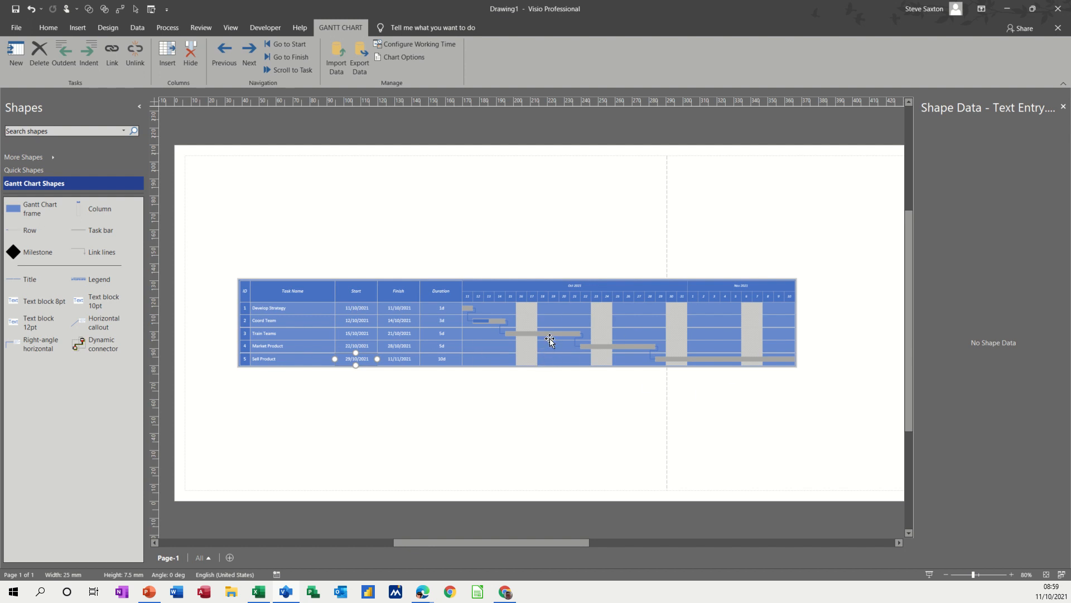
Reselect the Train Teams bar to show its data, still at 0% complete
{"action": "left_click", "coordinate": [543, 335]}
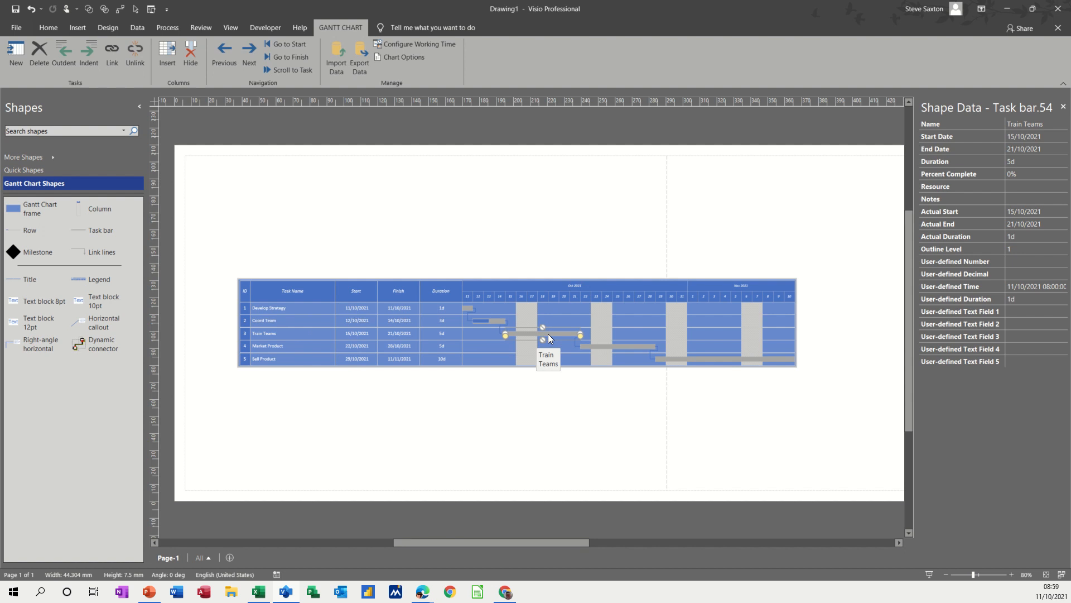